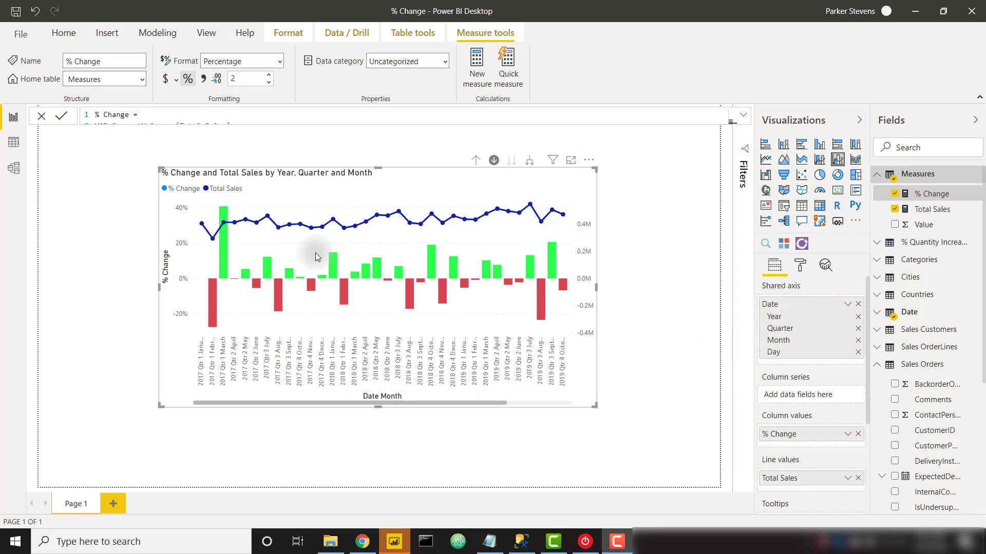
mouse_move(271, 229)
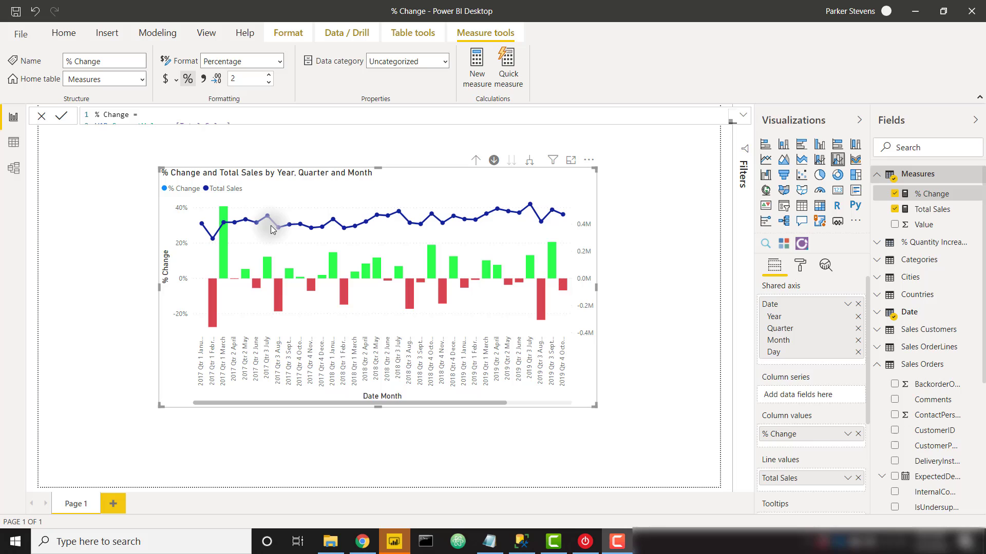
mouse_move(304, 248)
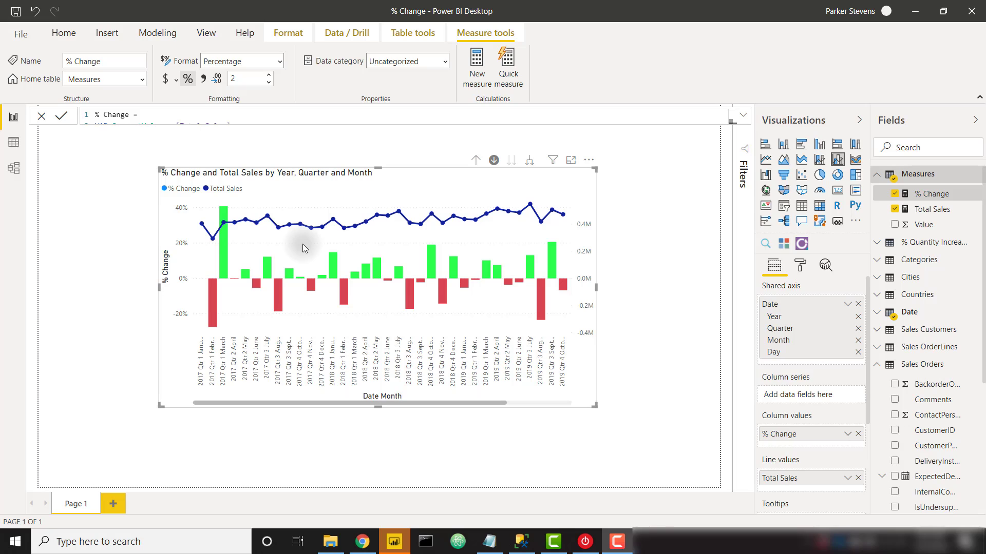
mouse_move(267, 220)
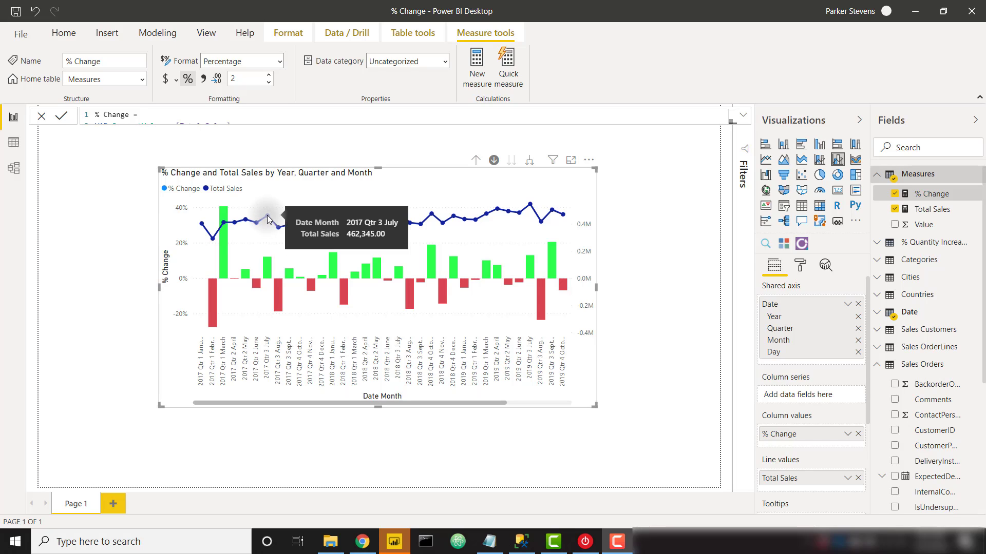
mouse_move(279, 231)
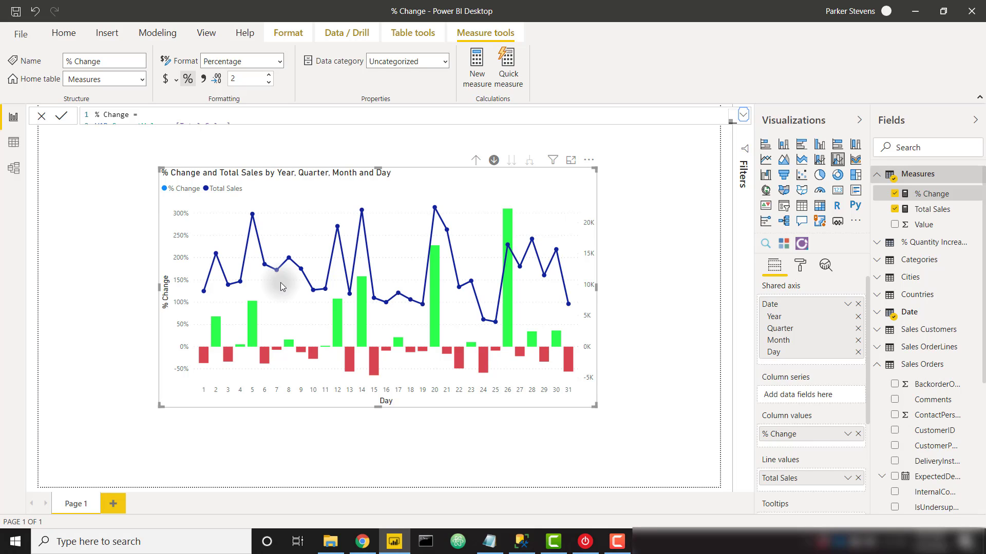
mouse_move(247, 284)
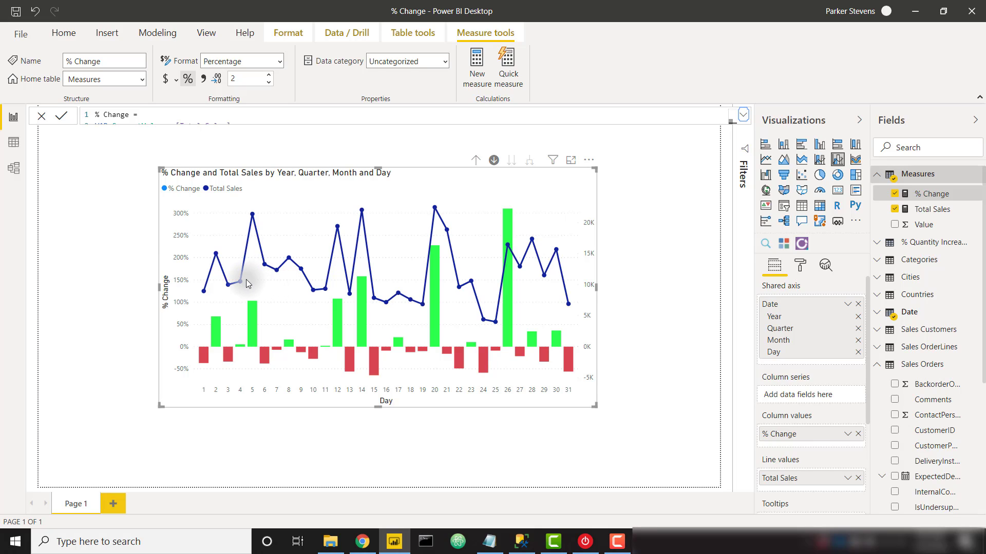
mouse_move(258, 357)
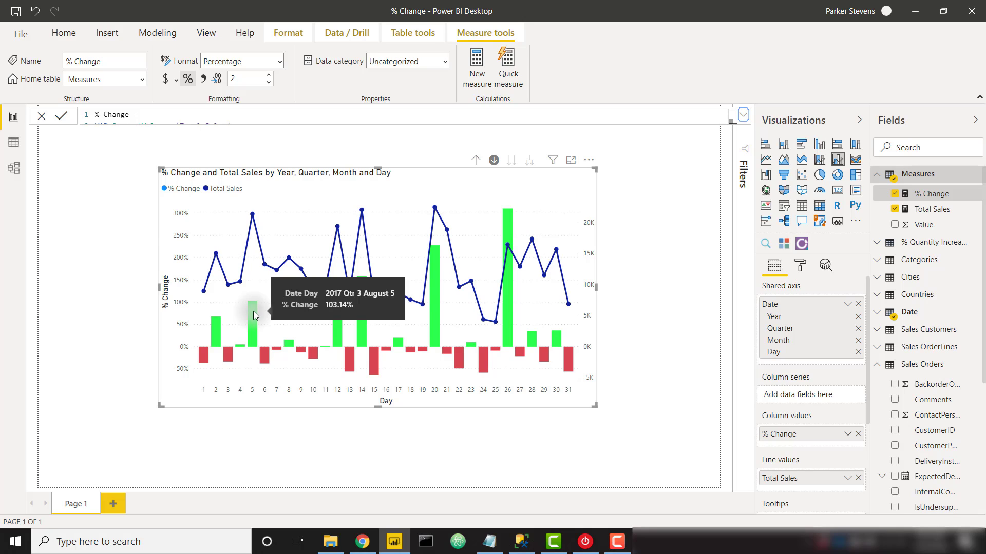
Drill the combo chart up from days through months and quarters to yearly totals.
click(475, 160)
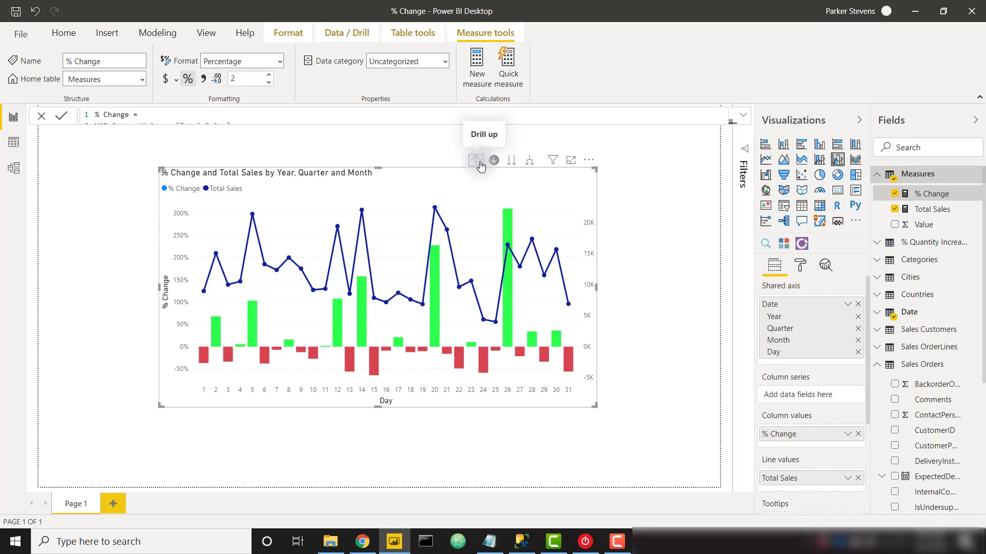
click(475, 161)
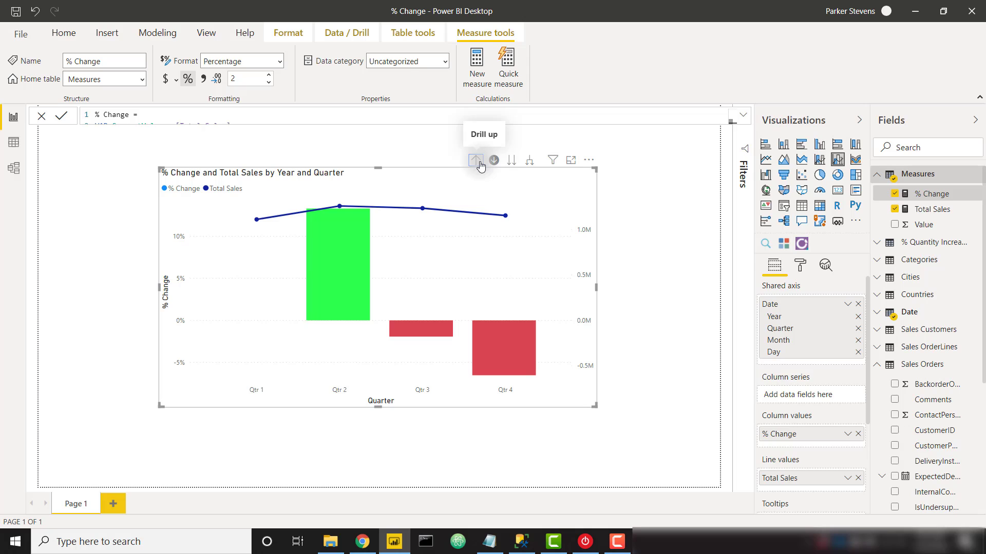
click(475, 160)
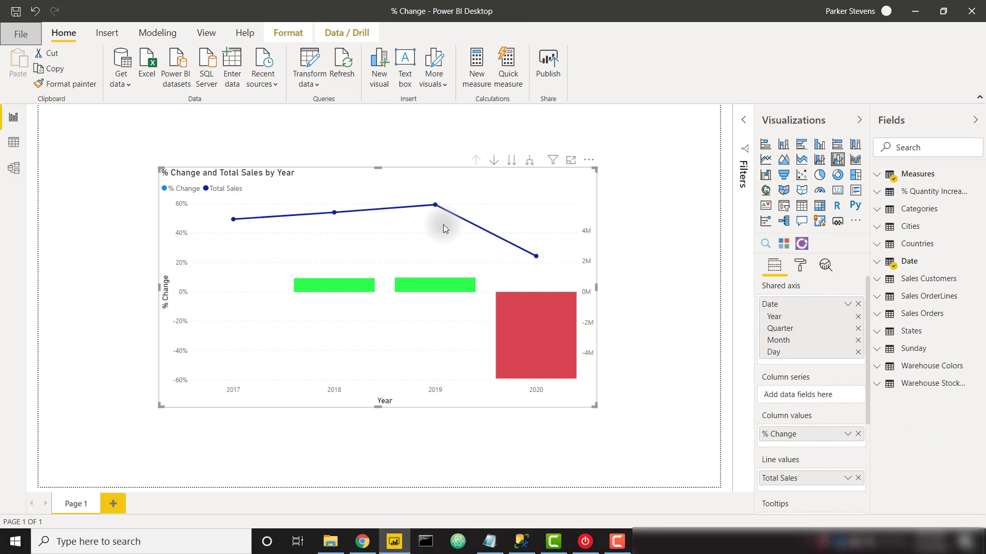
mouse_move(402, 226)
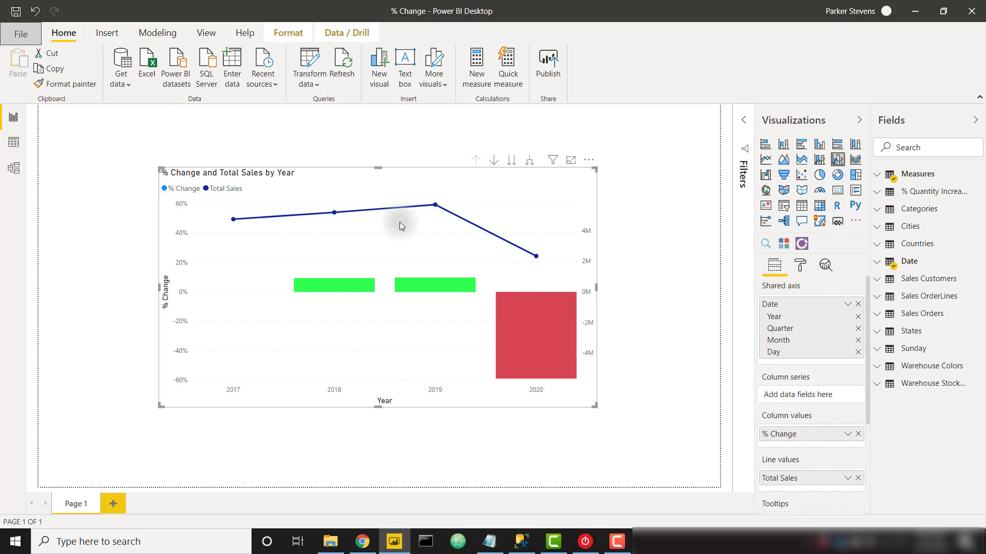
Expand all years down one level three times to reach individual dates.
click(530, 161)
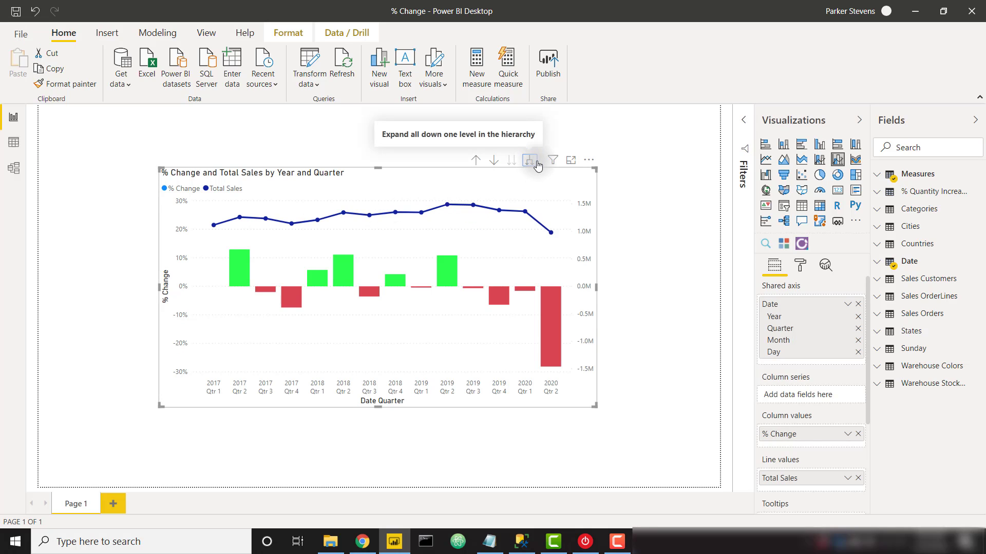
click(529, 160)
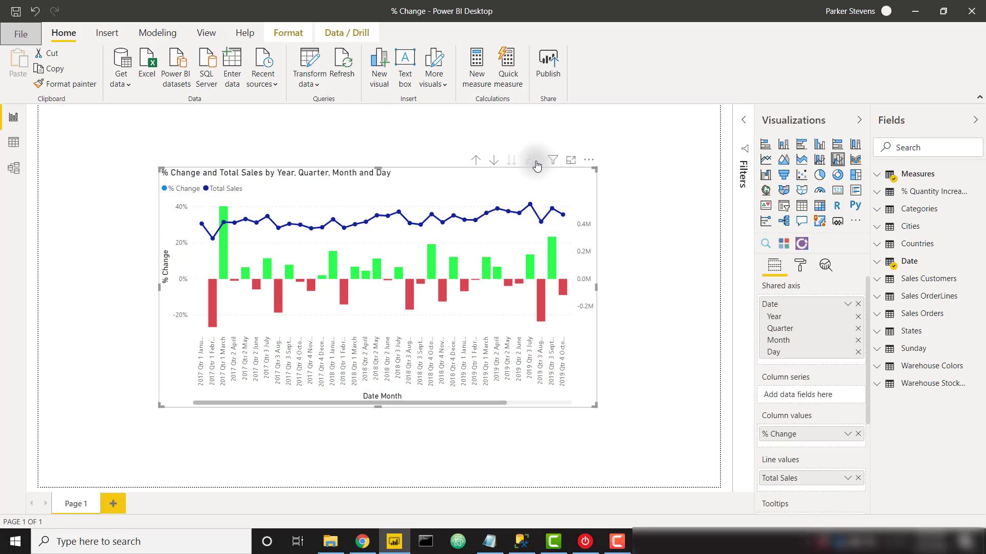
click(530, 160)
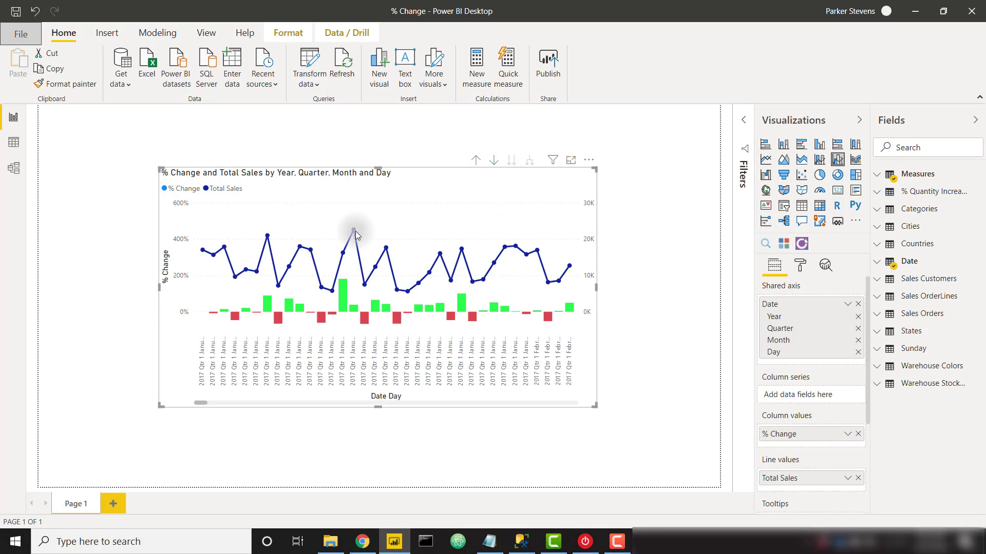
mouse_move(407, 210)
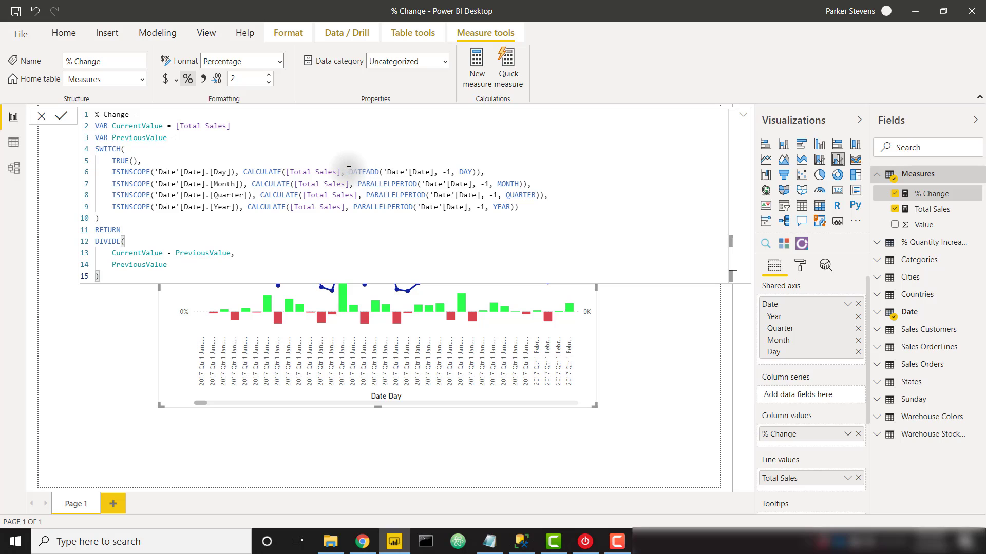
Select the Day line's DATEADD expression in the % Change formula for reuse.
drag(349, 172, 478, 171)
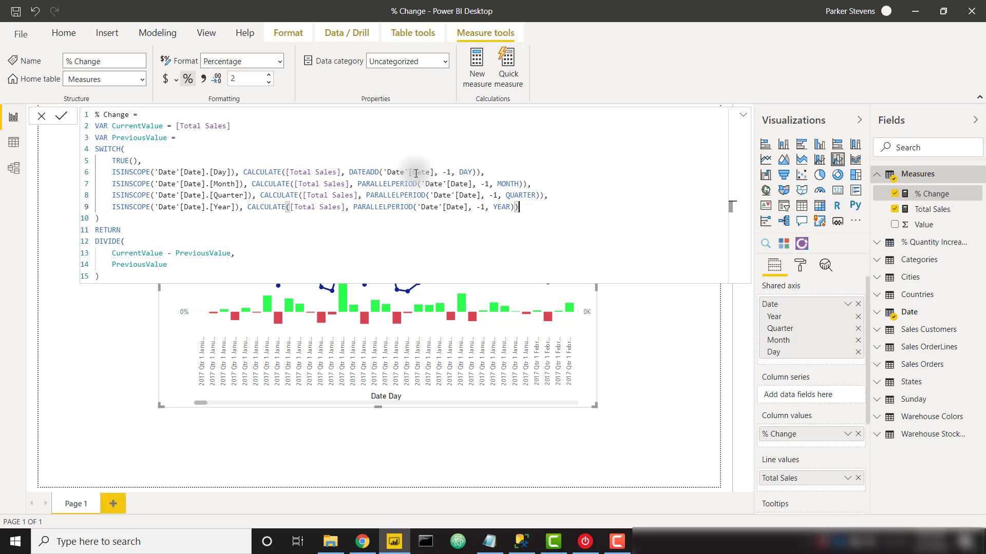
Replace PARALLELPERIOD with DATEADD using MONTH, QUARTER and YEAR intervals on those lines.
drag(351, 172, 475, 171)
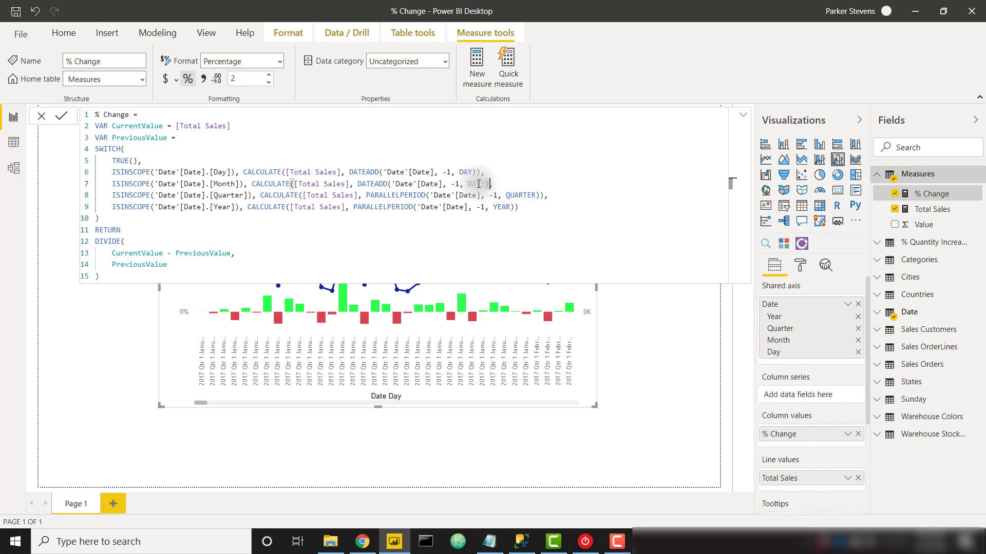
text(MONTH)
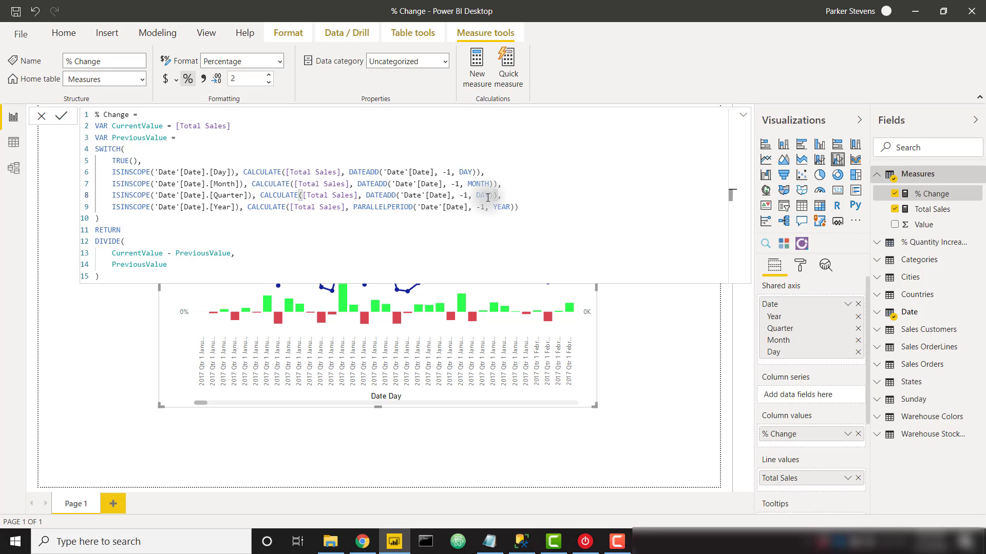
text(QUARTER)
click(315, 206)
text(DATEAD)
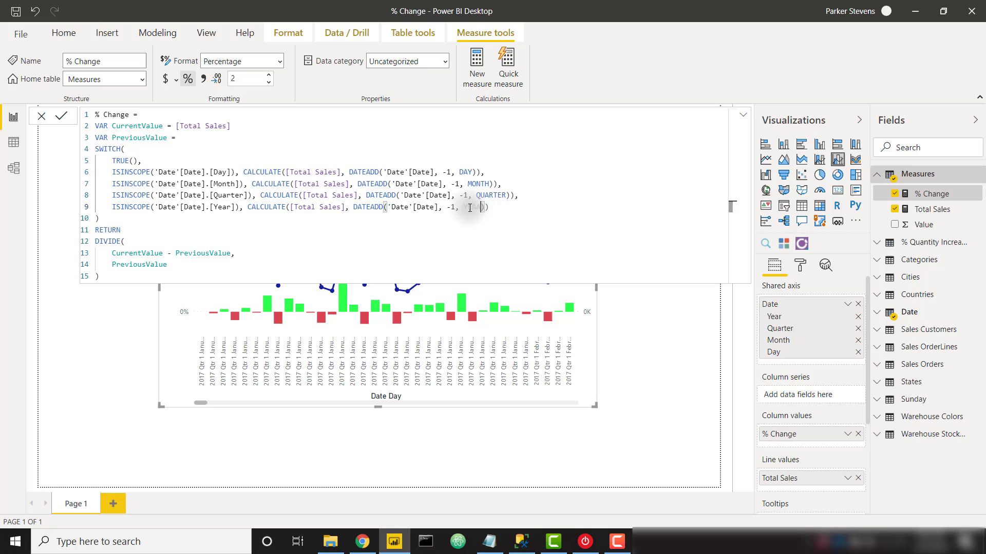
text(YEAR)))
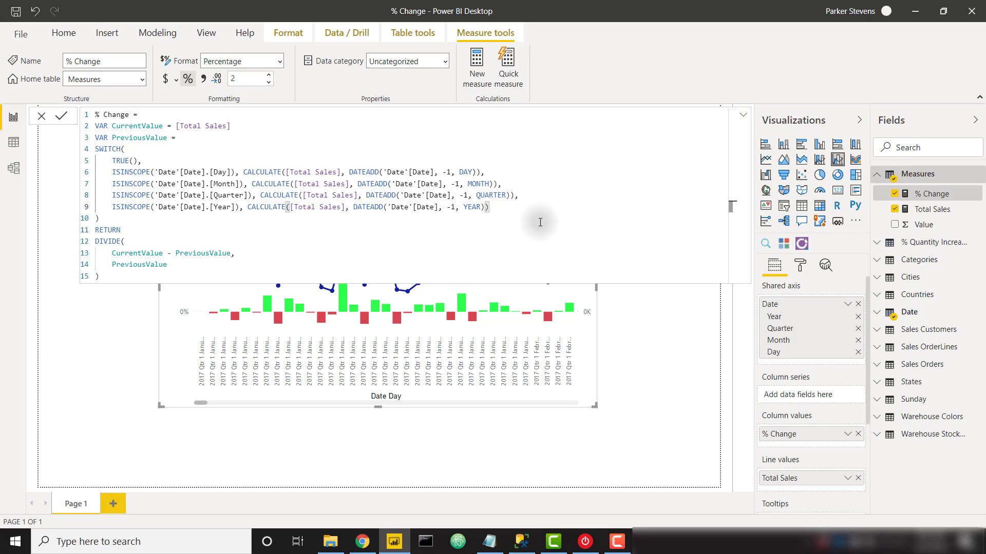
Create a new % Change measure with VAR CurrentValue = [Total Sales].
right_click(918, 174)
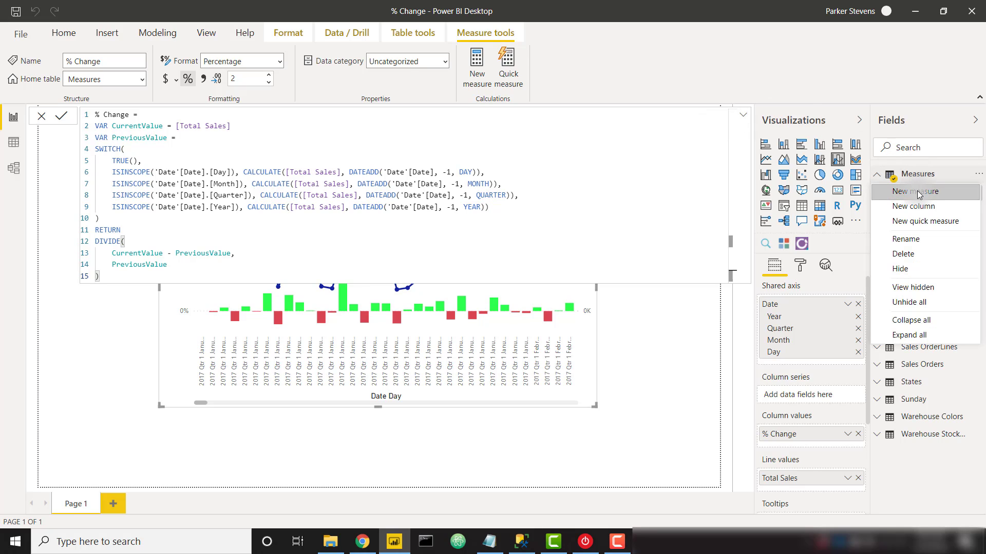
click(912, 191)
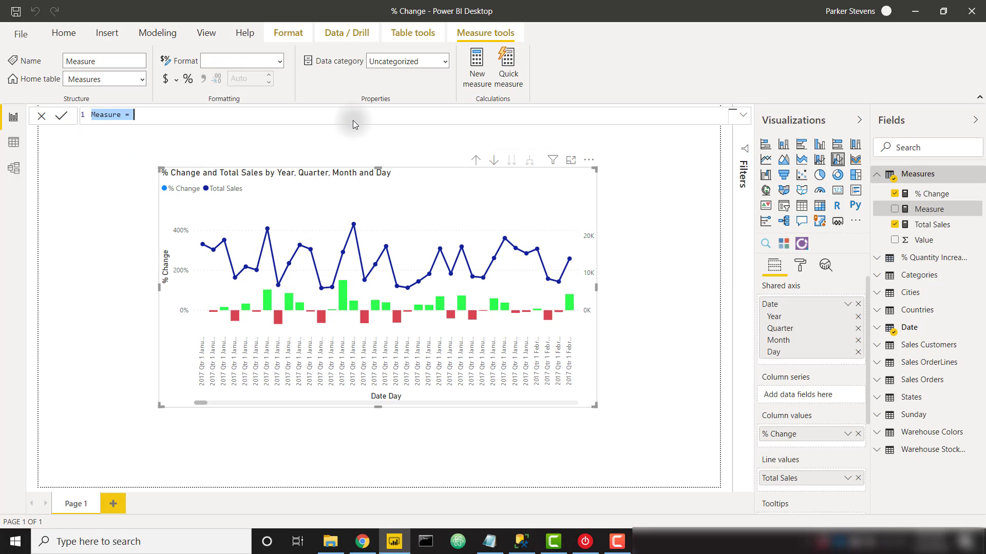
text(% Change 2 =)
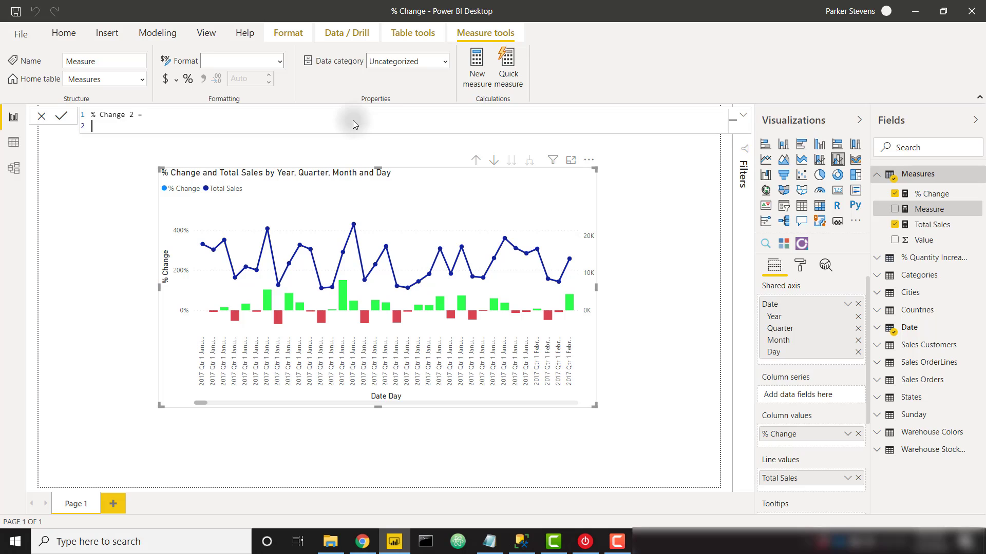
text(VAR)
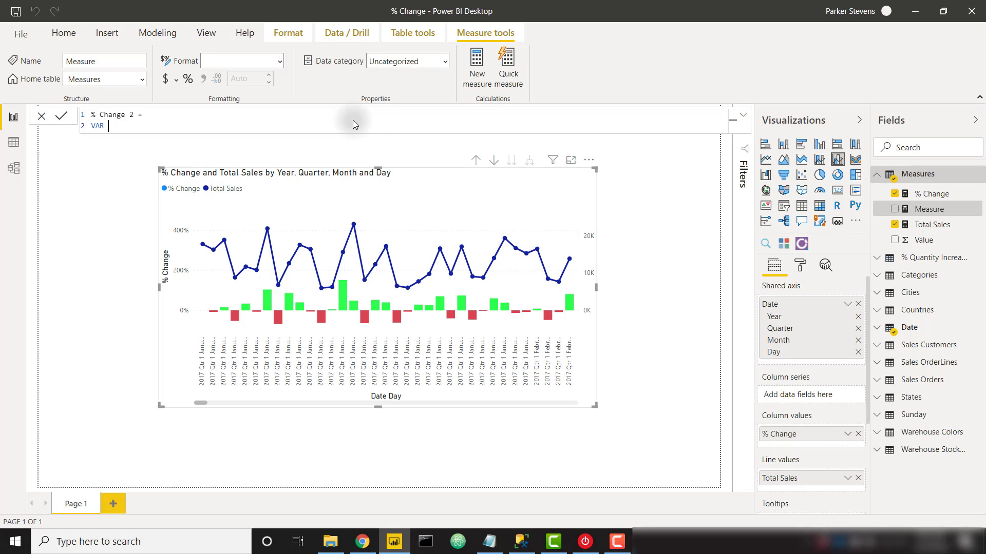
text(Current)
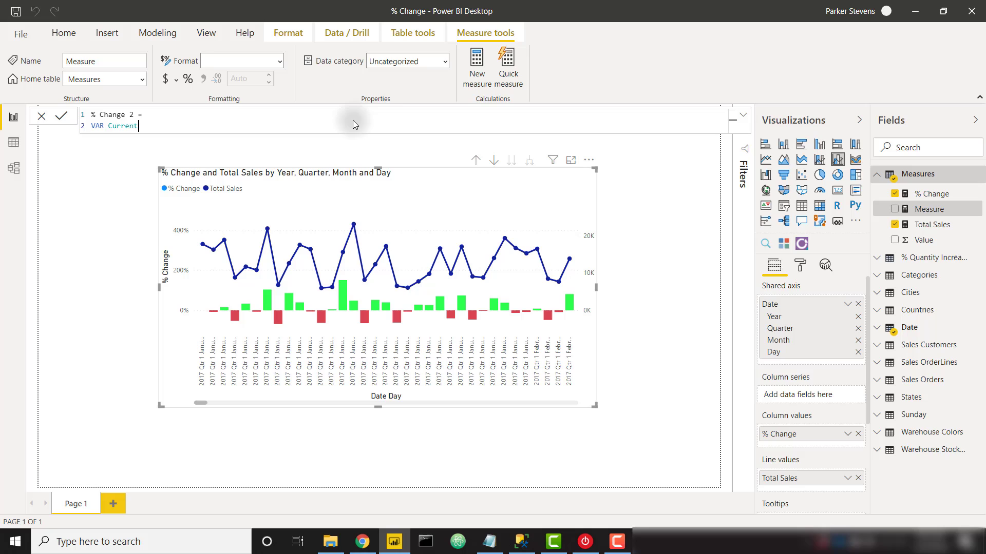
text(= tot)
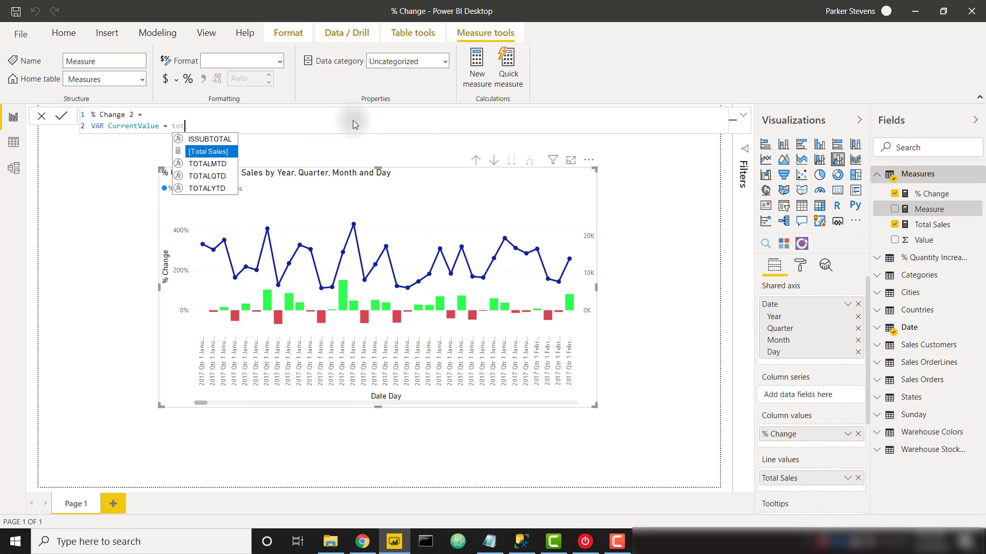
click(208, 152)
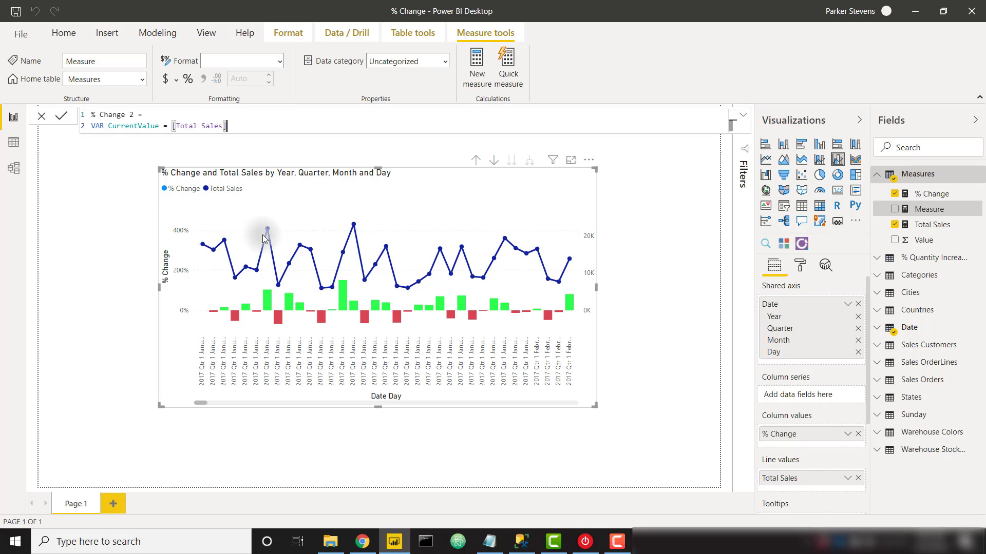
mouse_move(267, 228)
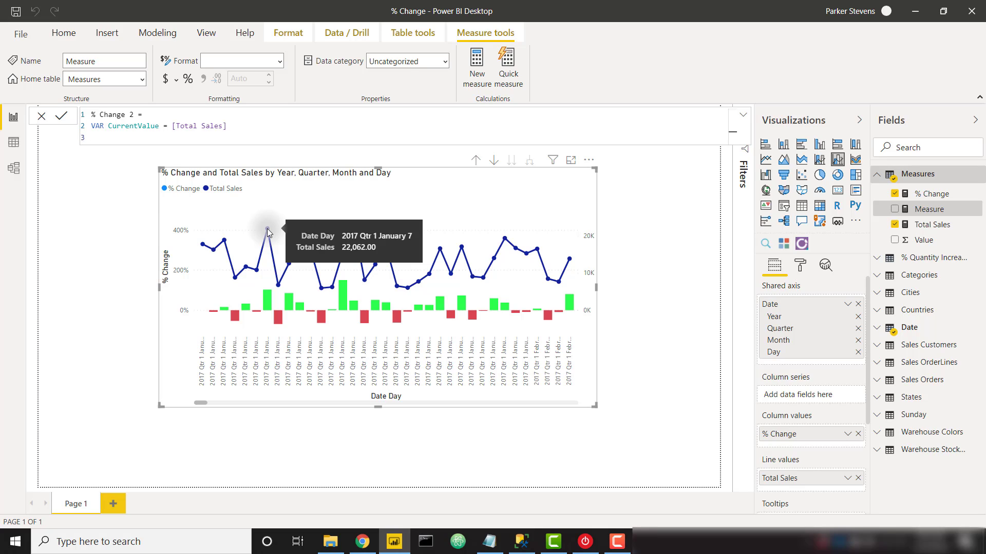
Start VAR PreviousValue = SWITCH(TRUE(), ISINSCOPE('Date'[Date].[Day]).
text(VAR Previous)
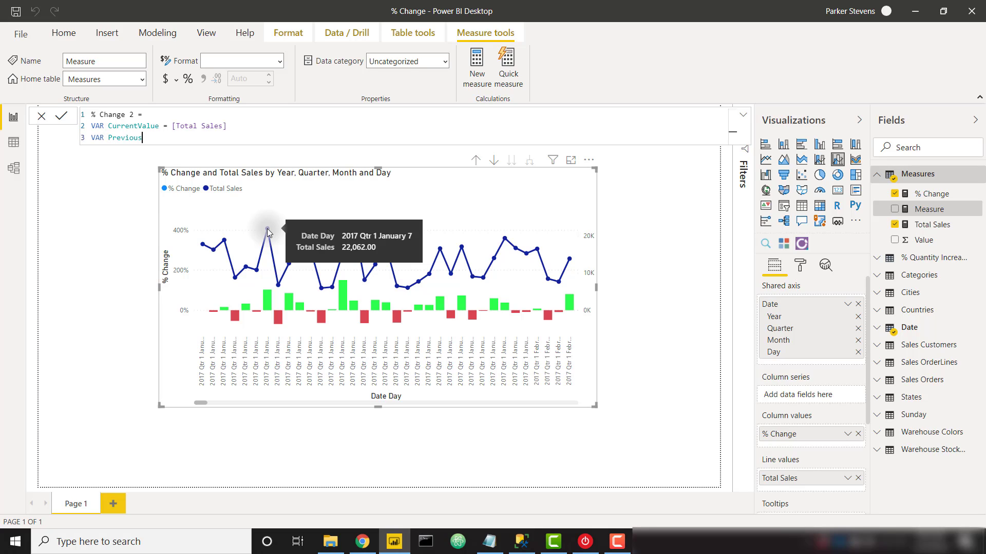
text(Value =)
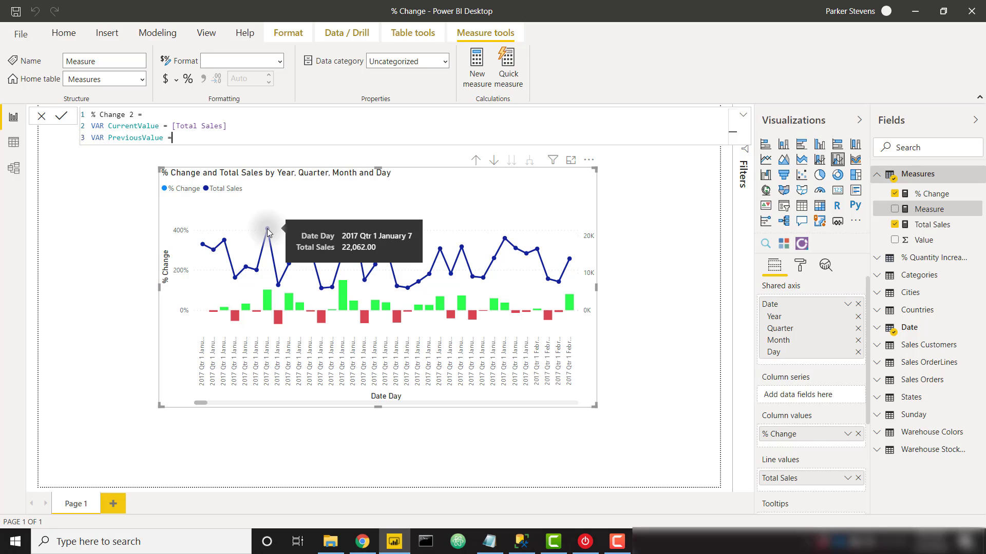
text(SWITCH()
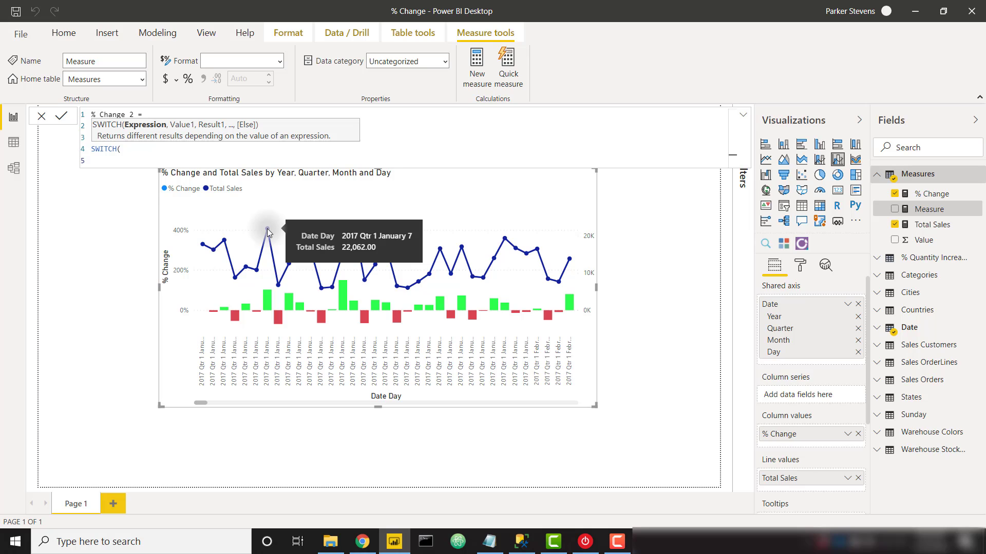
text(TRUE(),)
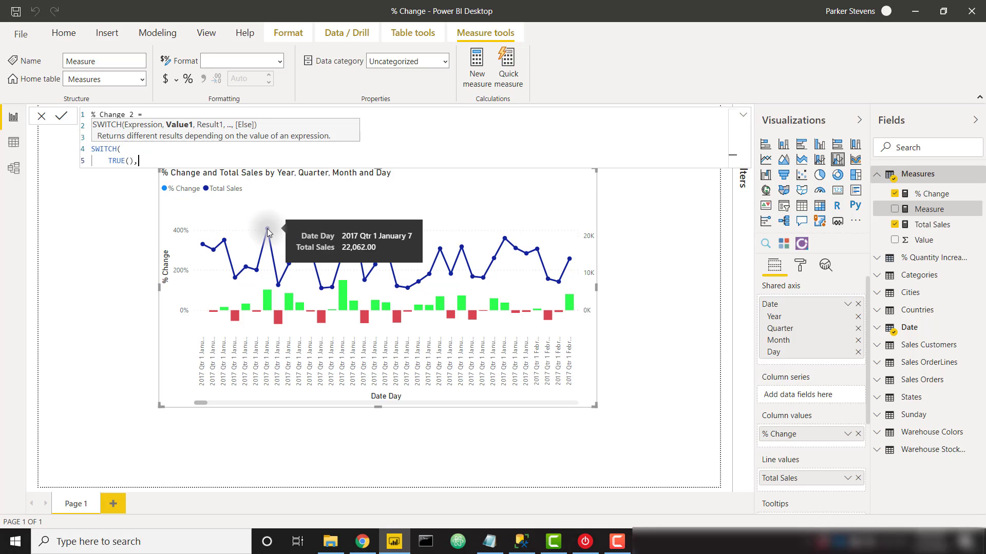
key(enter)
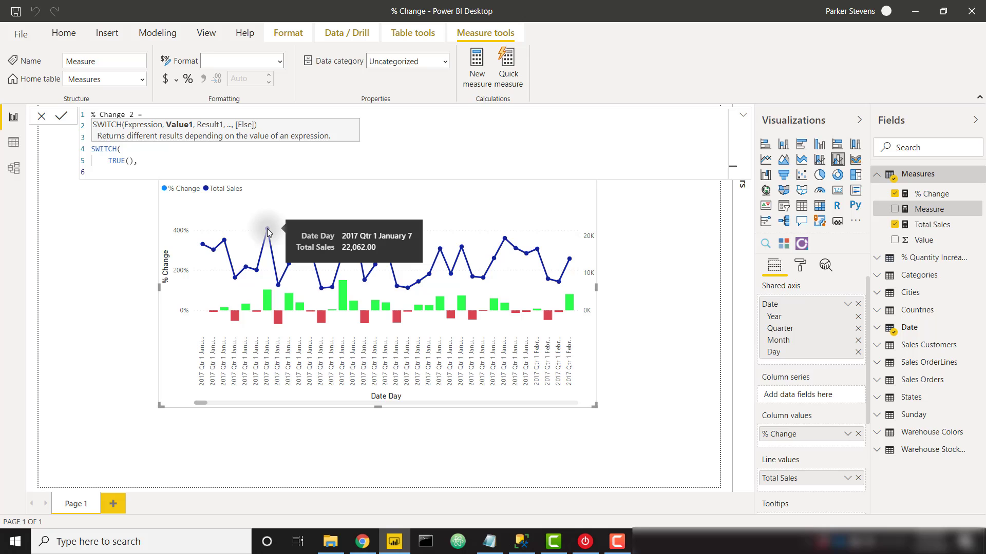
text(is)
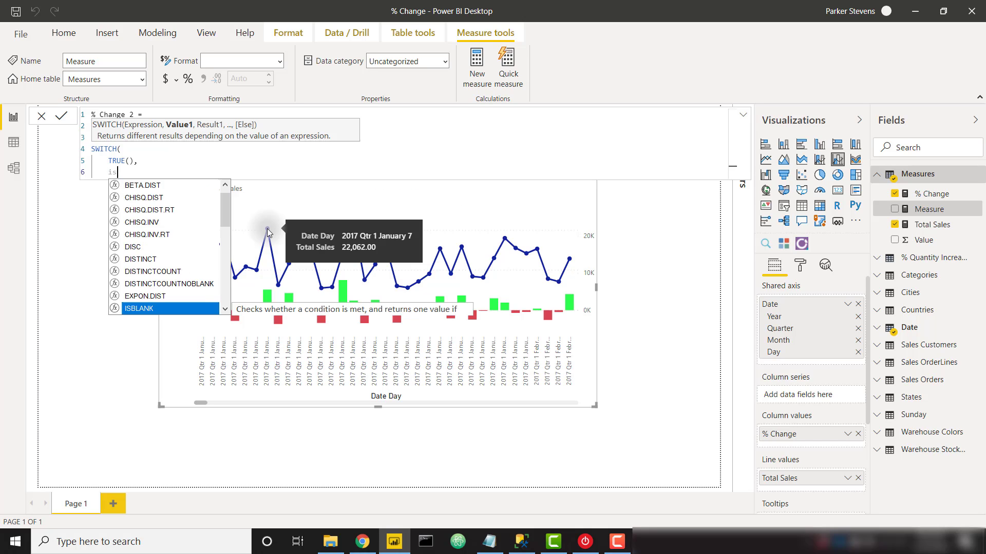
text(ISINSCOPE()
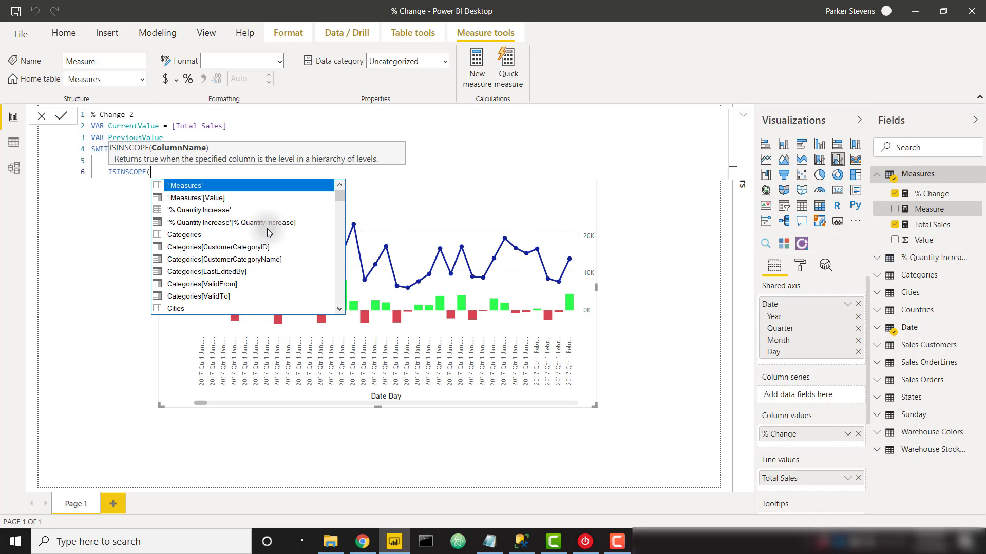
text(dat)
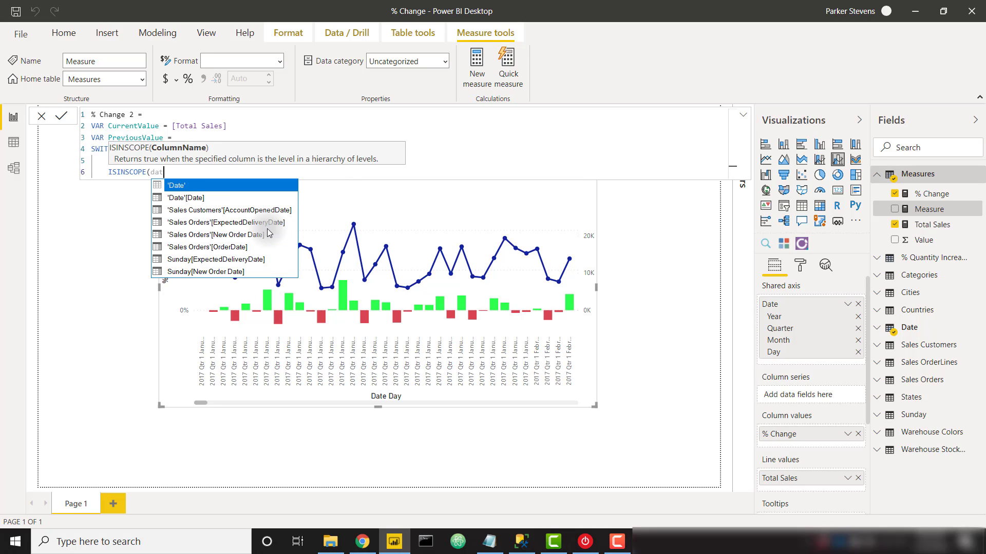
click(177, 185)
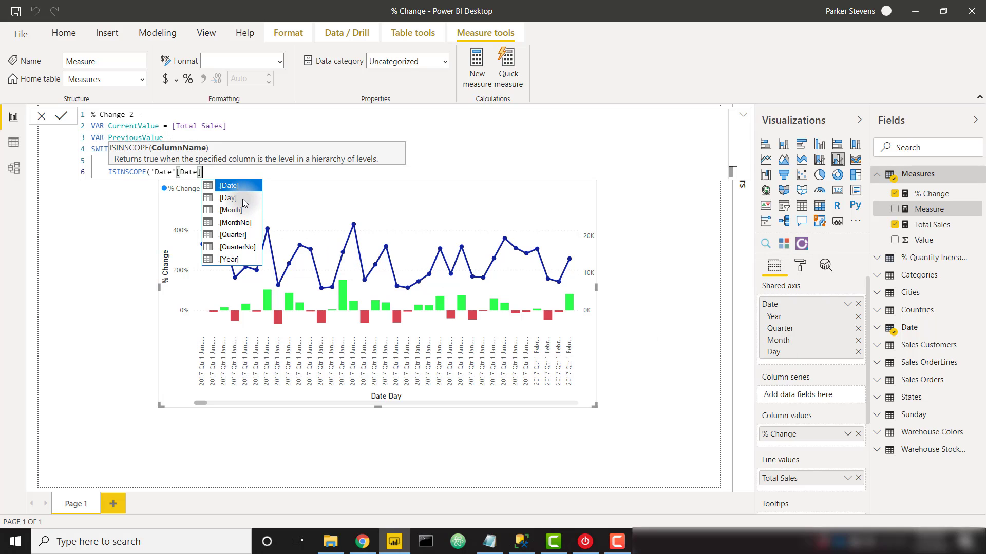
click(228, 197)
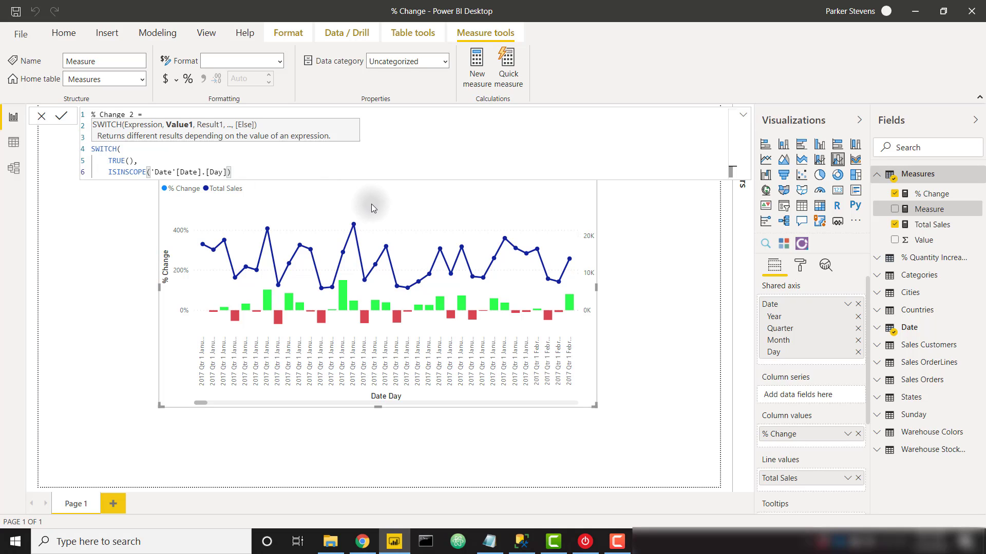
mouse_move(396, 209)
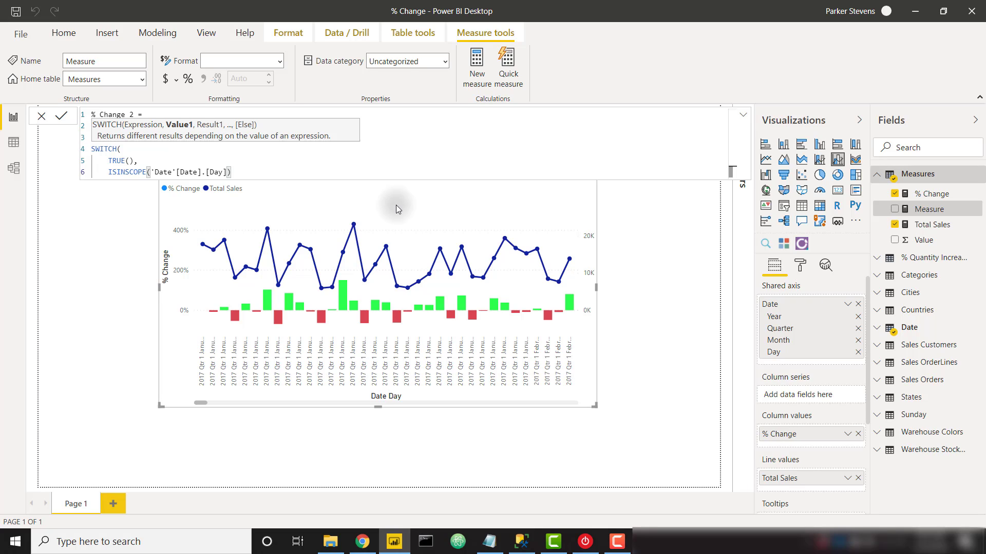
Add CALCULATE([Total Sales], DATEADD('Date'[Date], -1, DAY)) branches and close the SWITCH.
text(,)
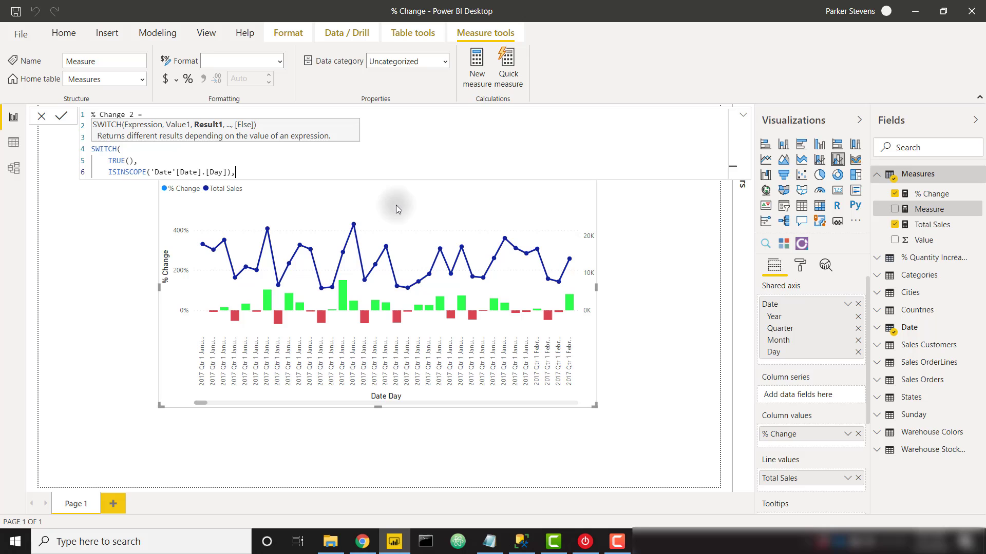
text(CALCULATE()
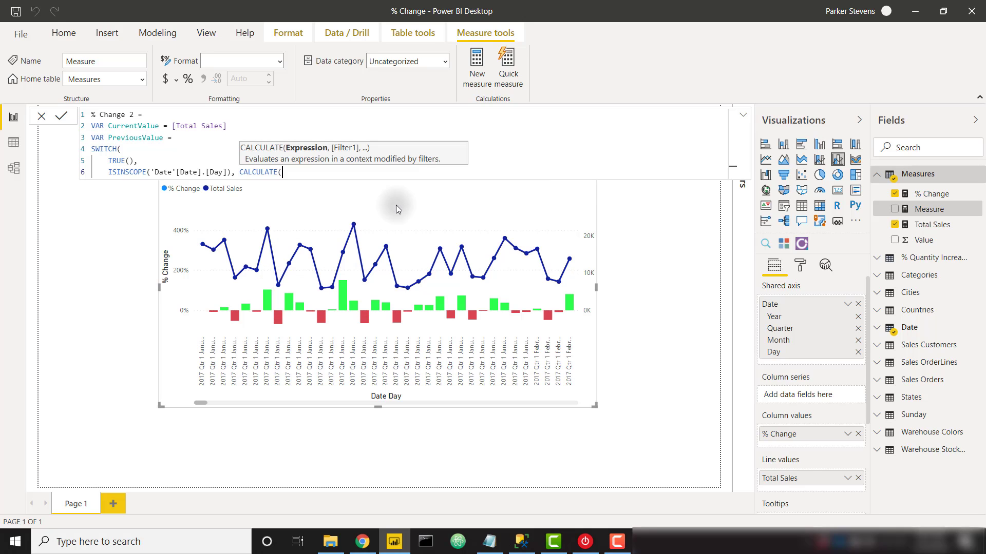
text(tot)
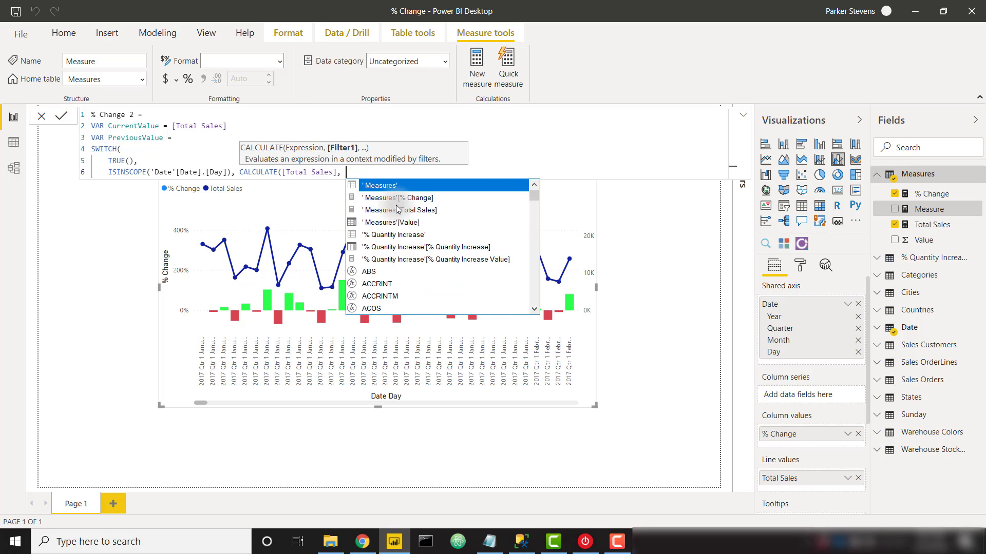
text(datea)
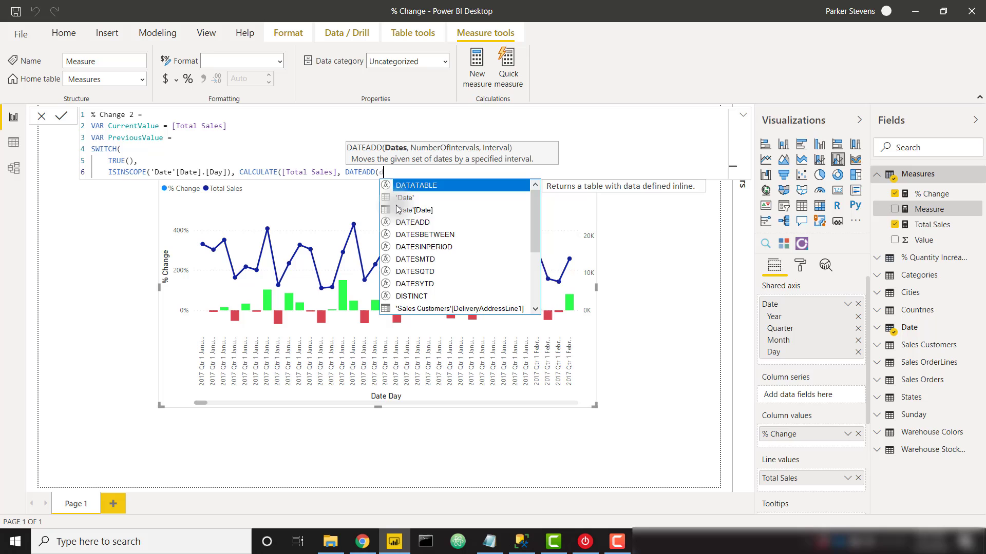
text('Date'[Date])
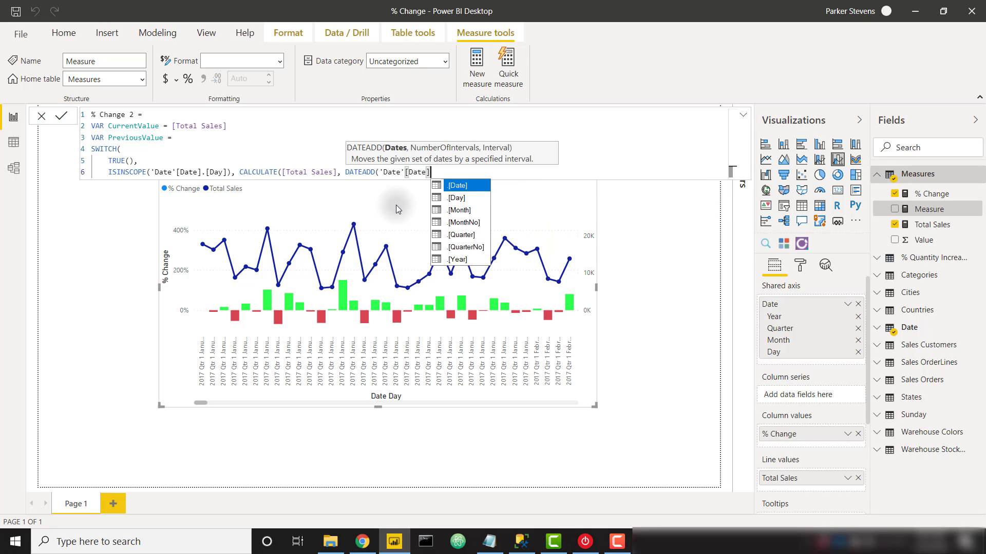
text(], -1)
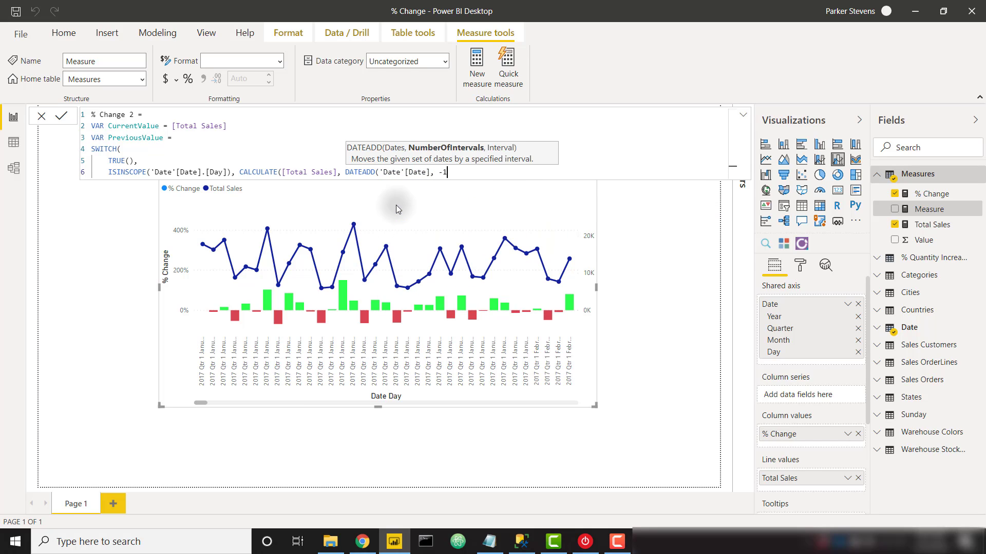
text(, DAY)
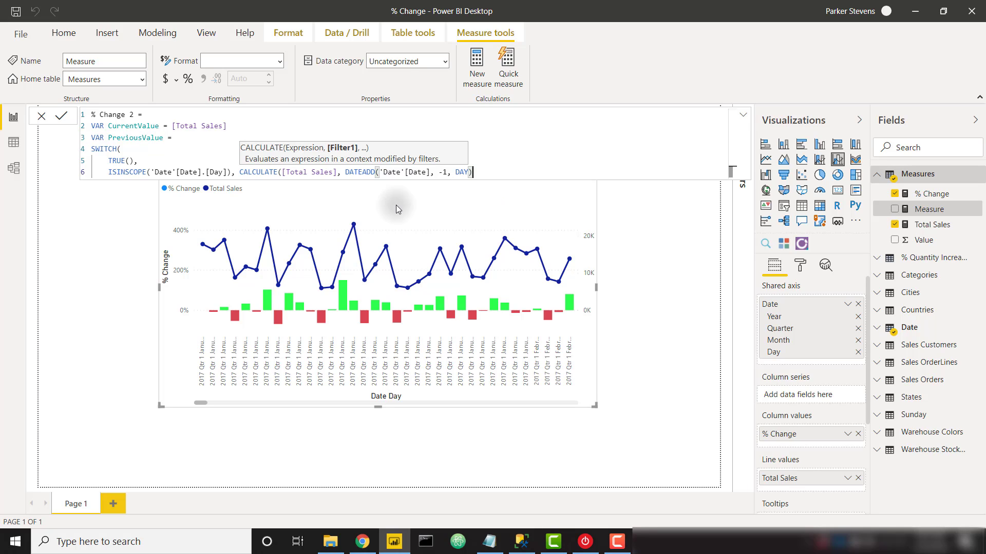
text(,)
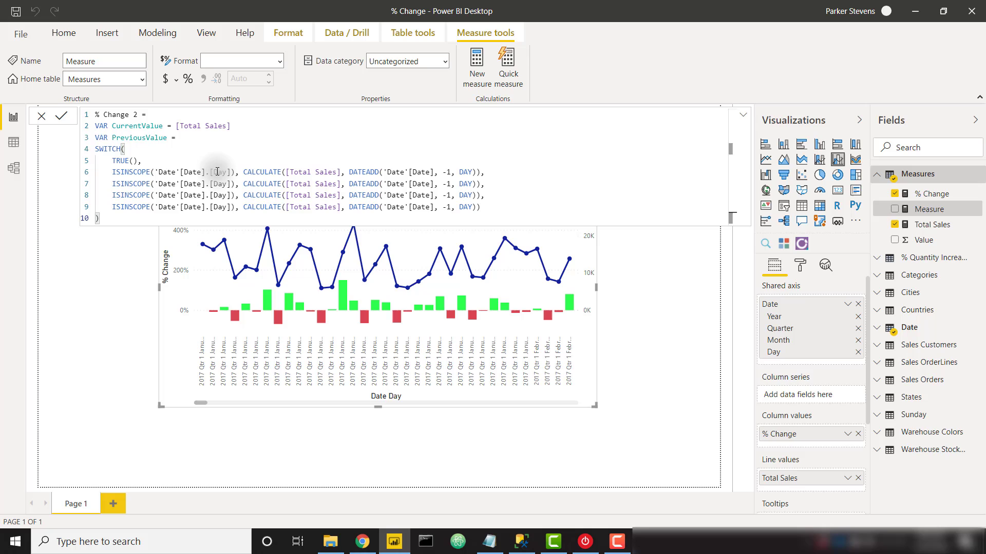
Set the branches to Month, Quarter and Year intervals and add a RETURN line.
text(Month)
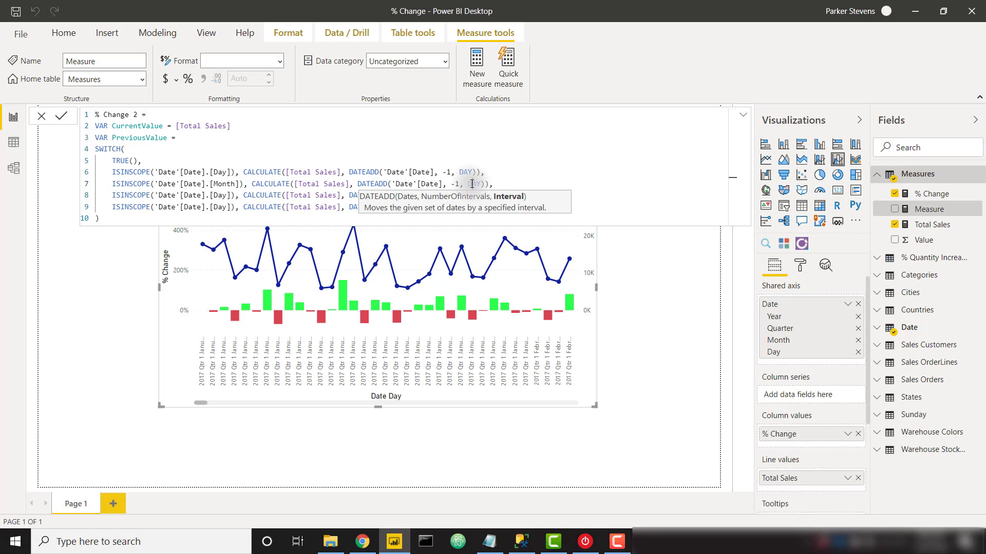
text(MONTH)
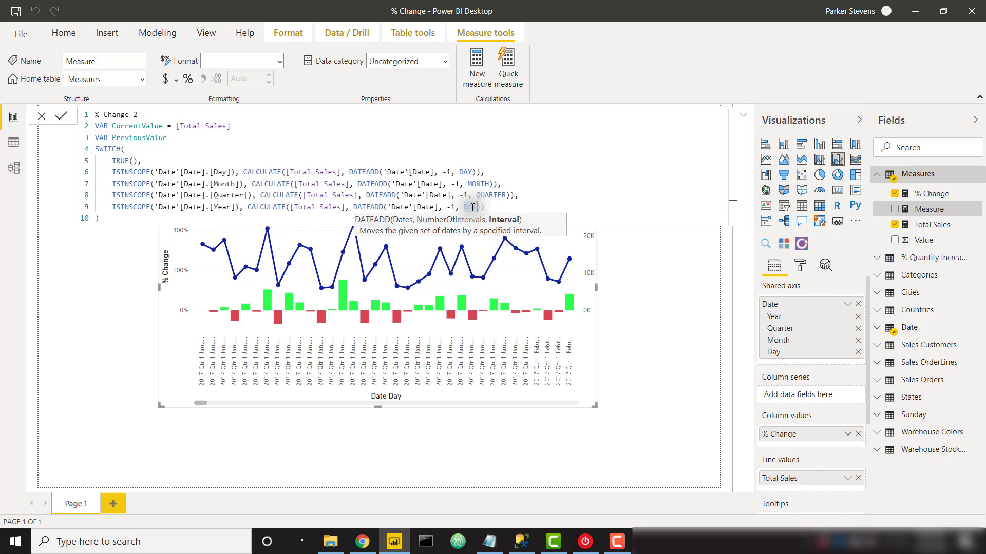
text(YEAR)
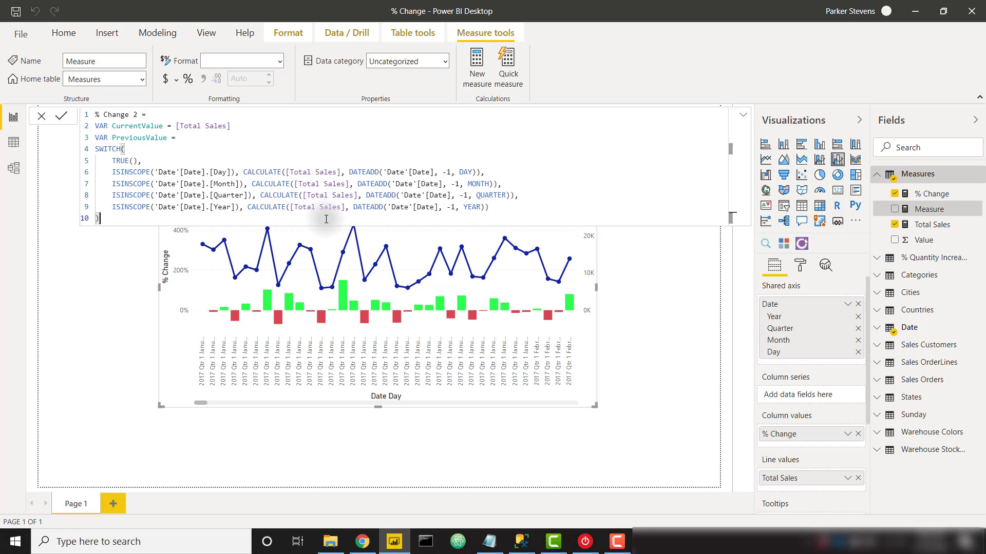
text(RETURN)
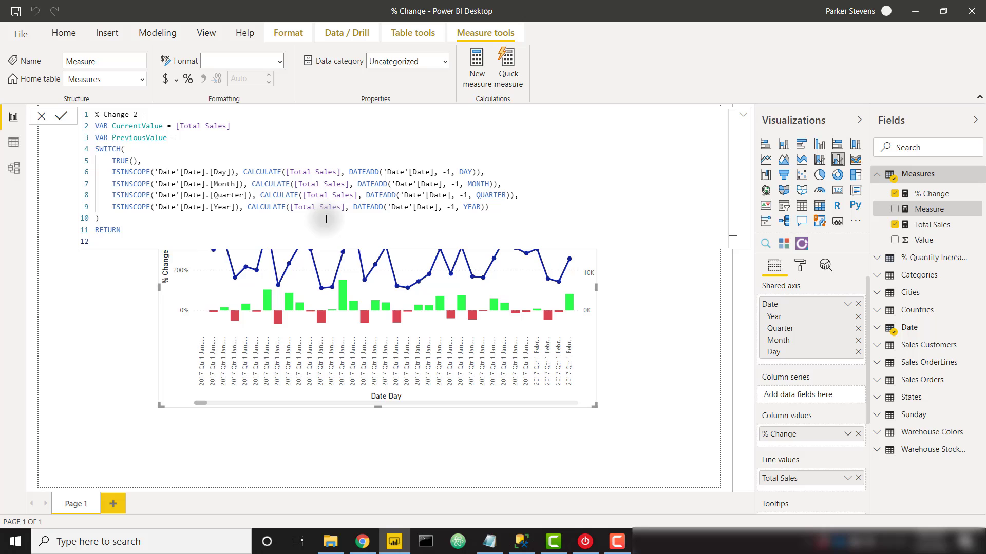
Return DIVIDE(CurrentValue - PreviousValue, PreviousValue) to finish % Change 2.
text(DIVIDE()
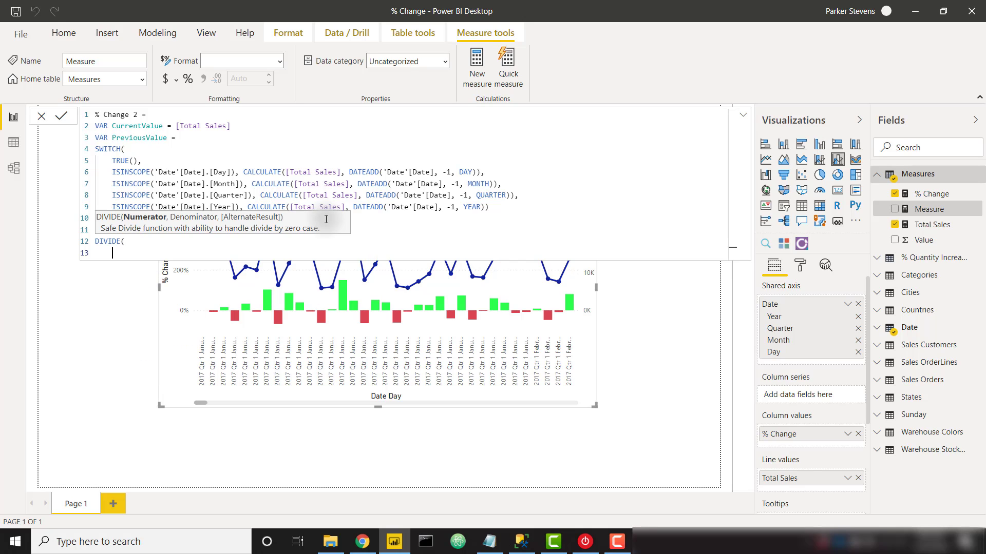
text(CurrentValue - PreviousValue,)
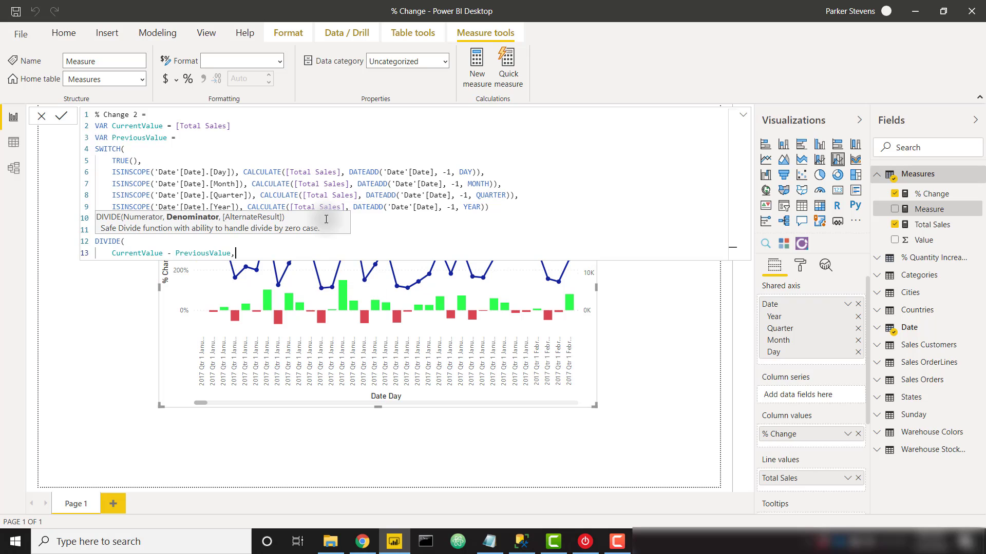
text(pr)
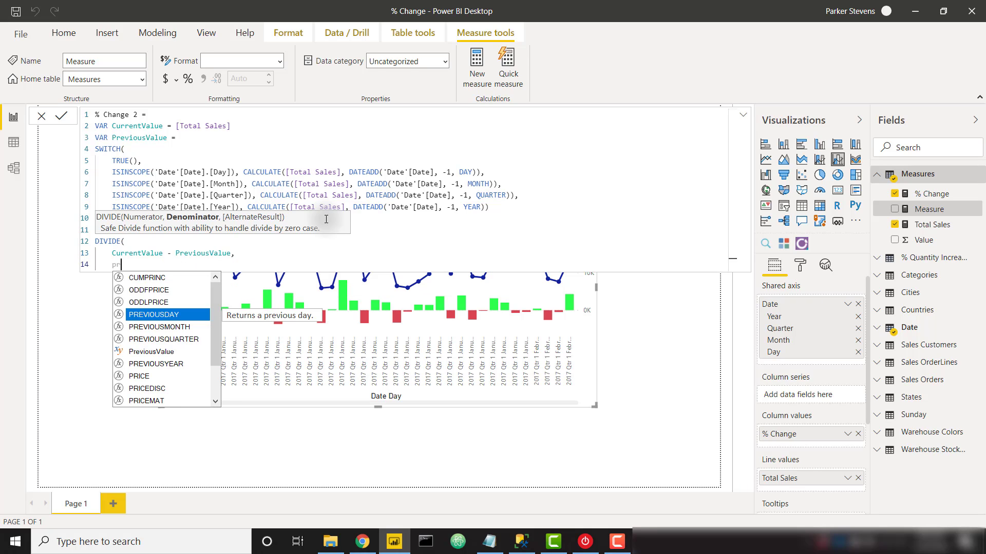
key(enter)
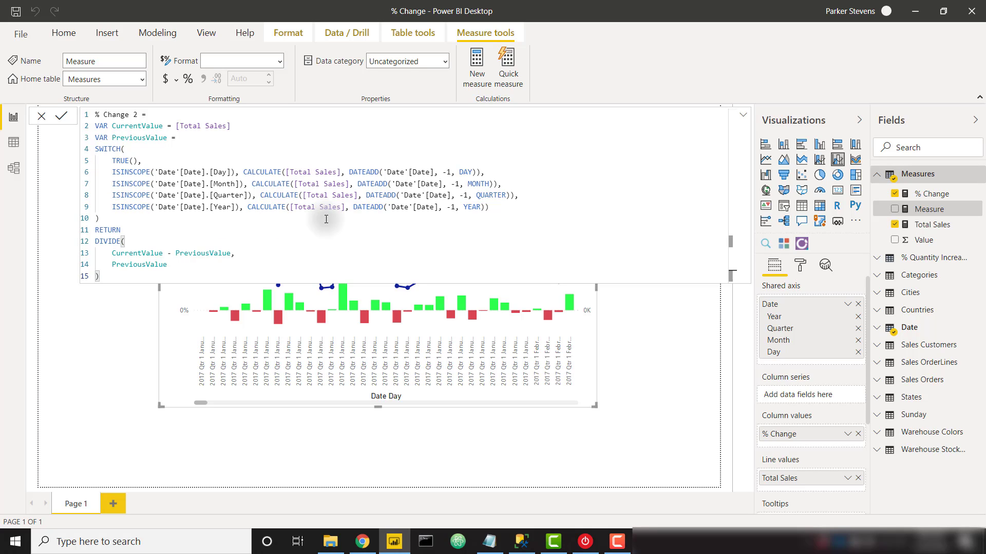
mouse_move(160, 167)
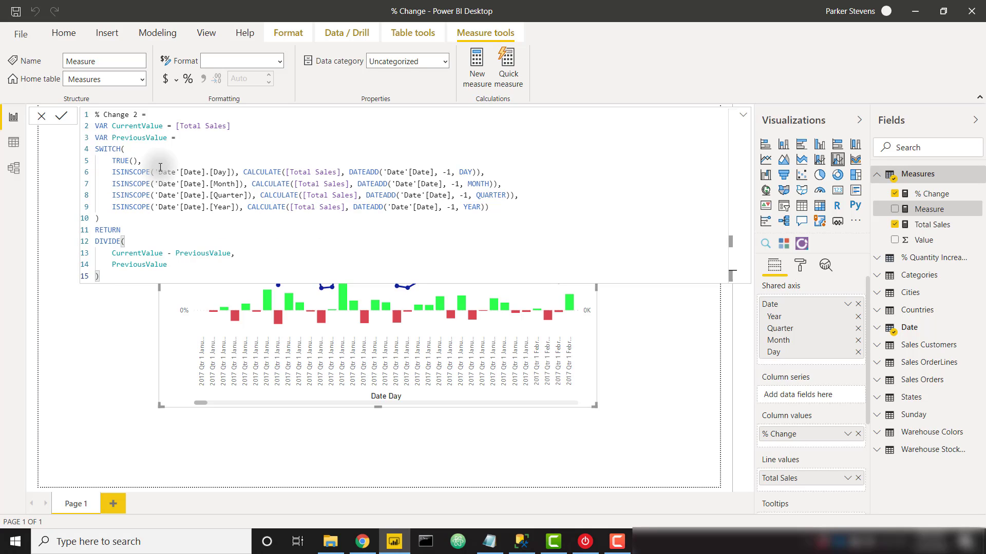
mouse_move(194, 145)
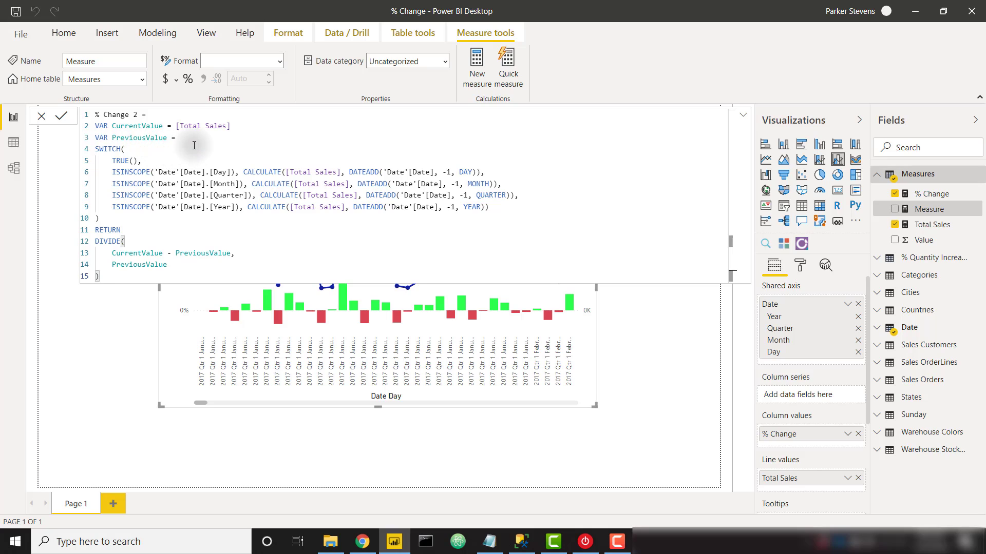
mouse_move(159, 163)
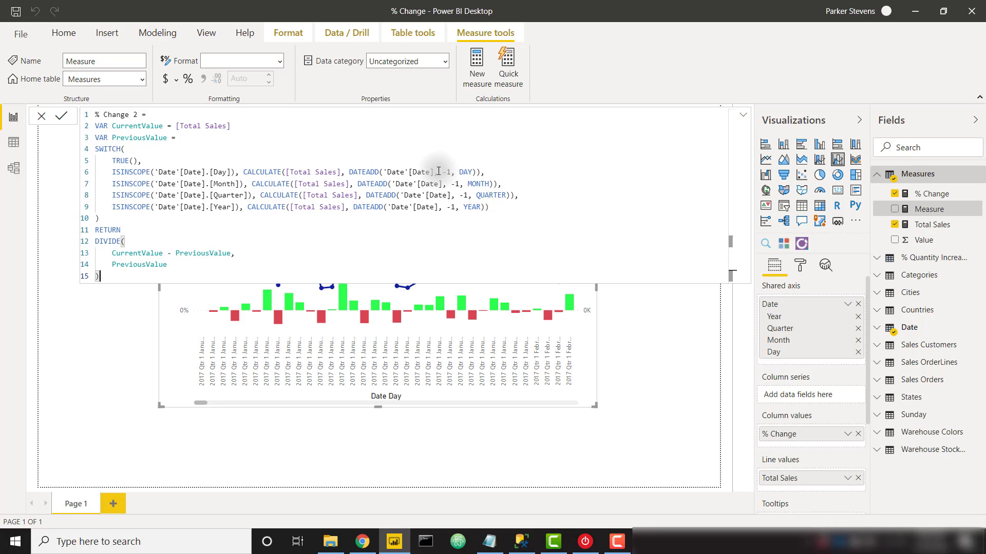
mouse_move(337, 179)
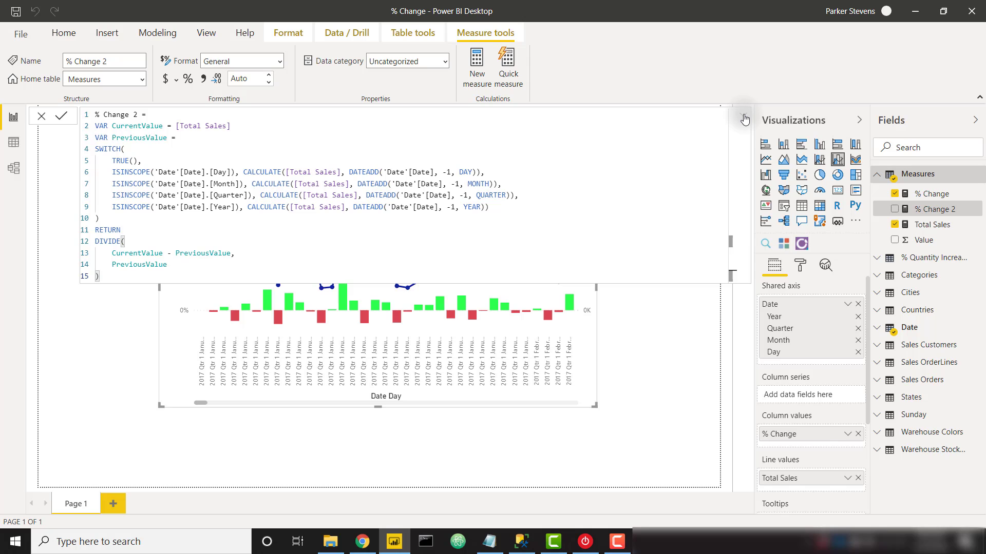
Swap the chart's columns from % Change to % Change 2.
click(743, 119)
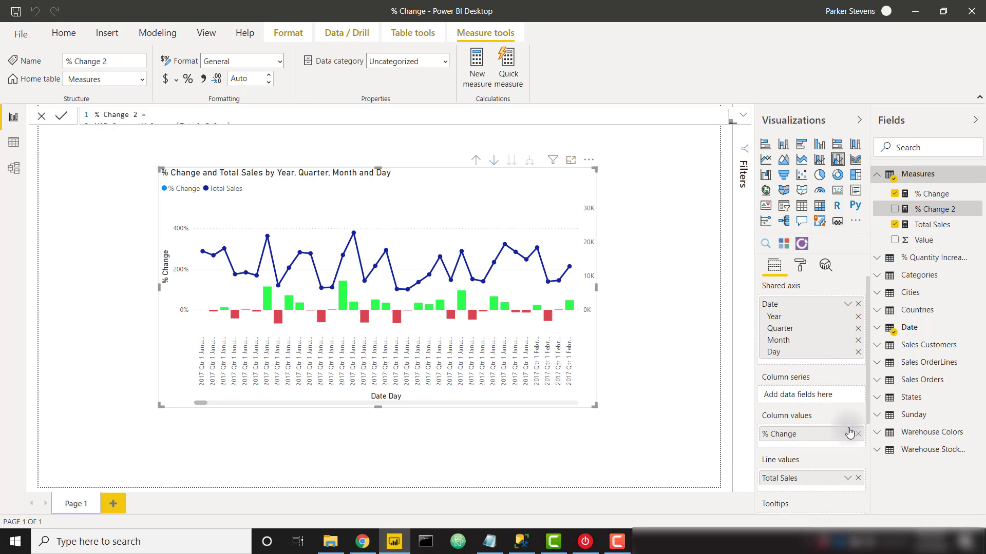
click(857, 433)
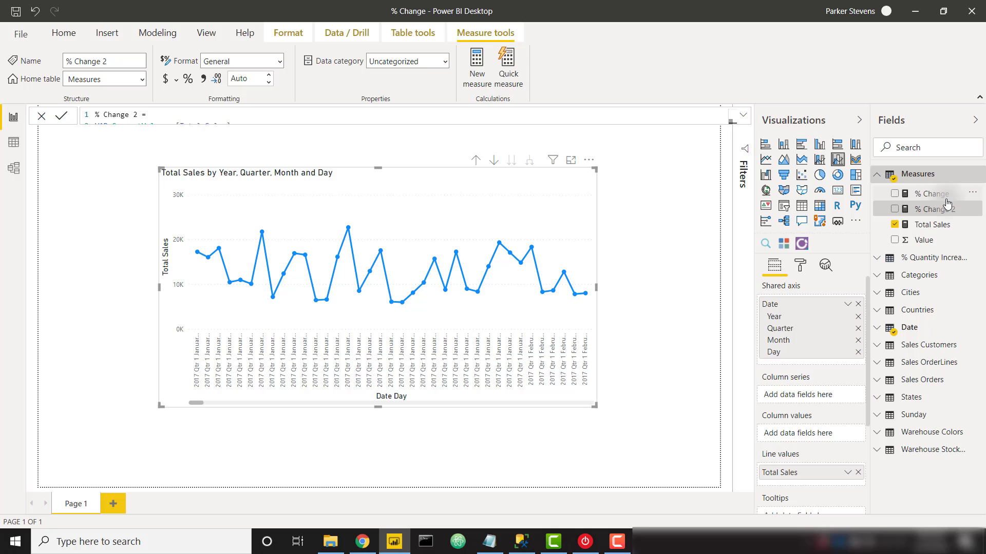
click(894, 209)
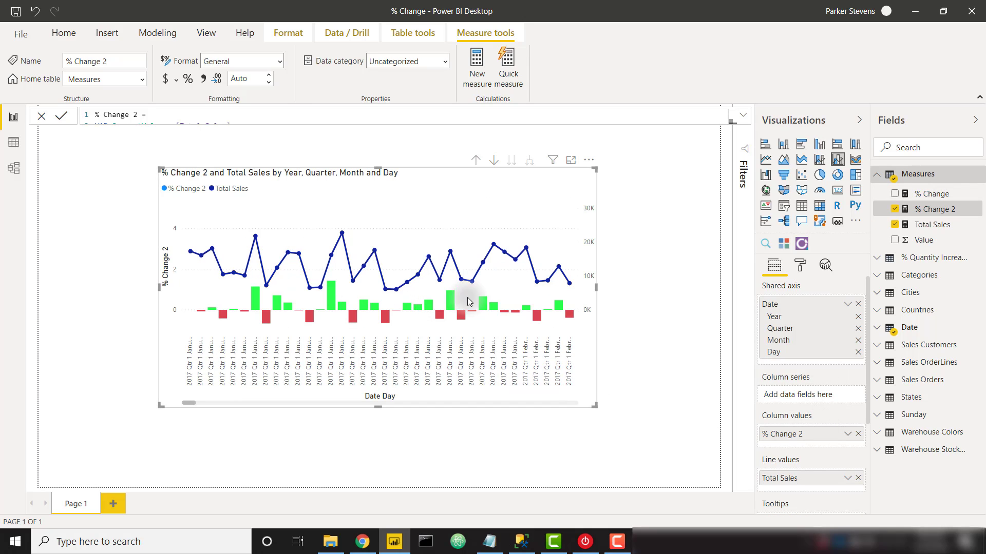
click(800, 265)
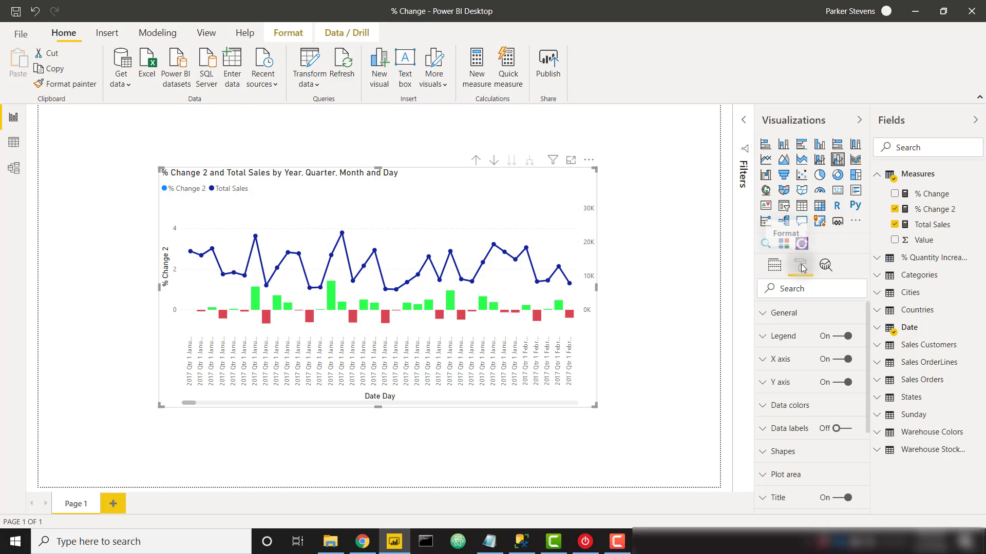
Base the column data colour rules on Measures > % Change 2.
click(785, 405)
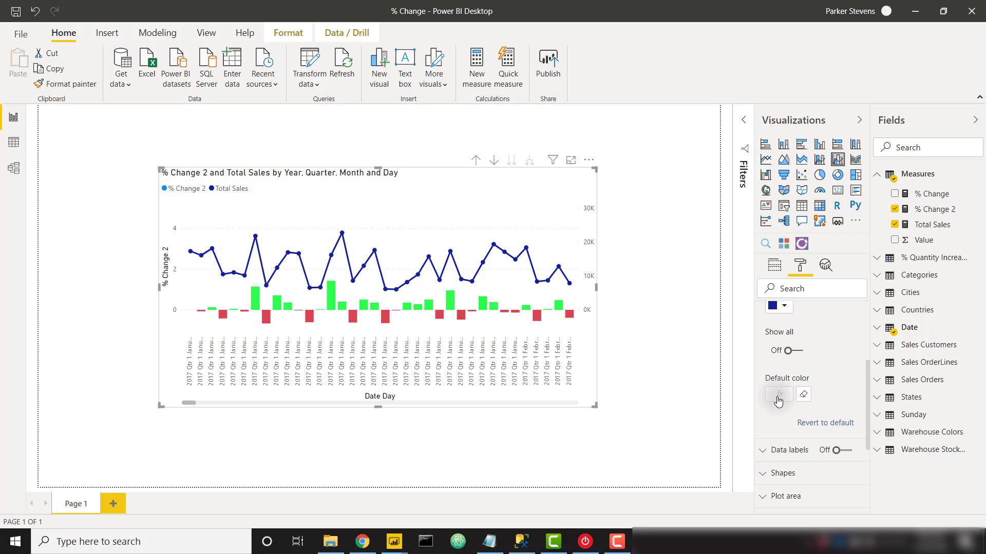
click(778, 395)
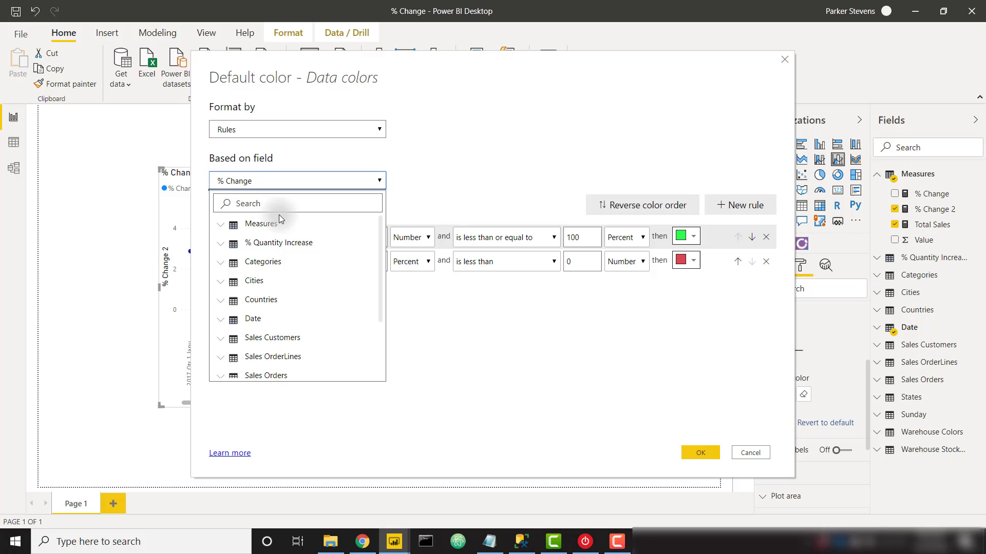
click(220, 225)
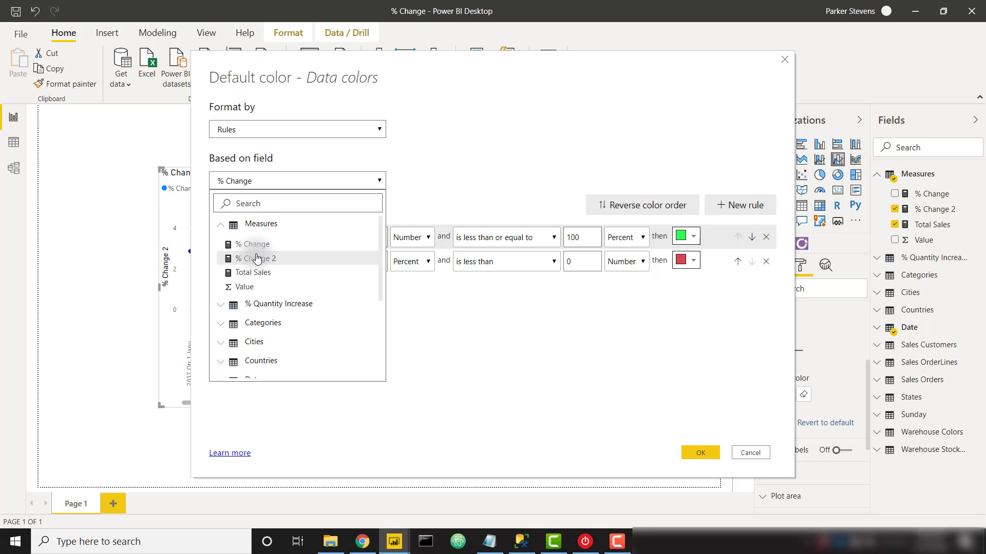
click(699, 453)
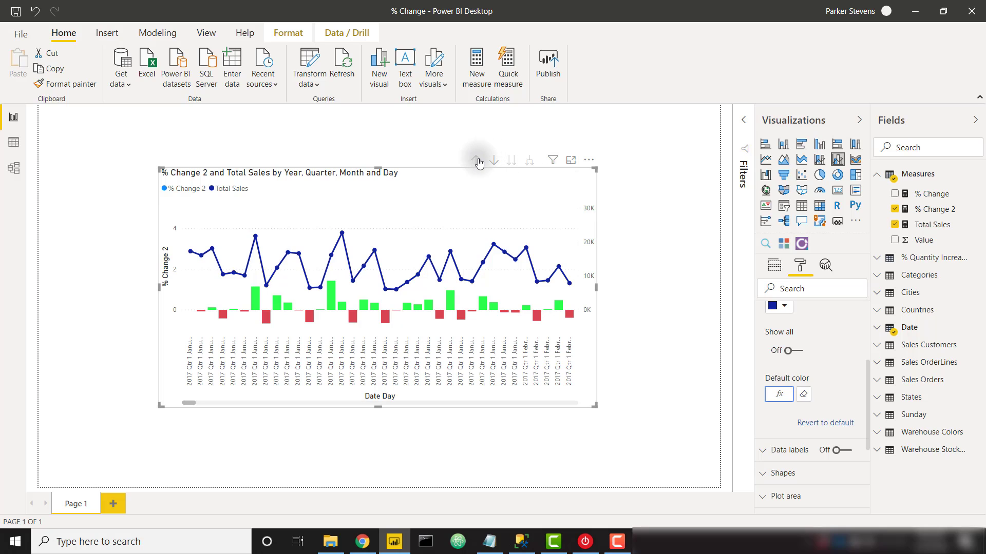
Drill the chart up from day to quarter level.
click(480, 161)
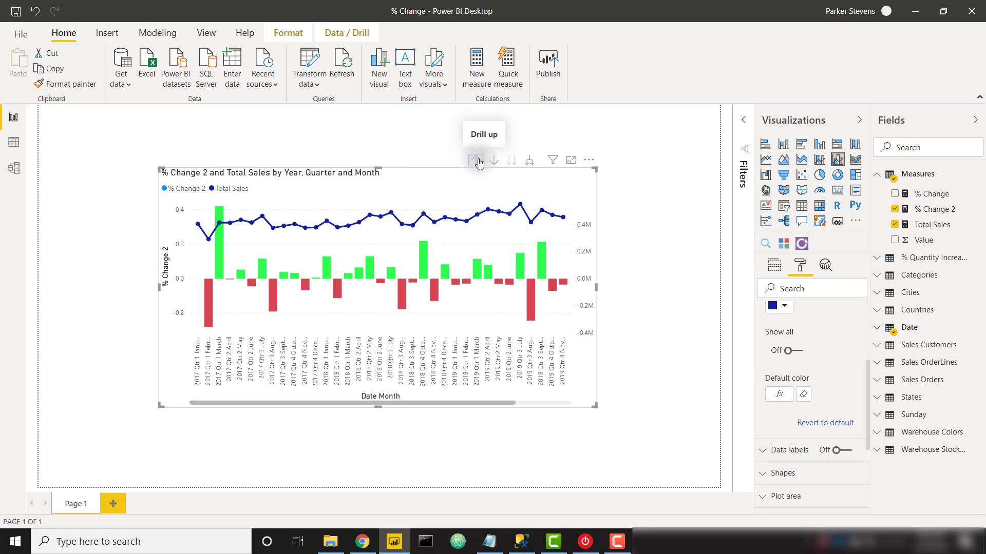
click(475, 160)
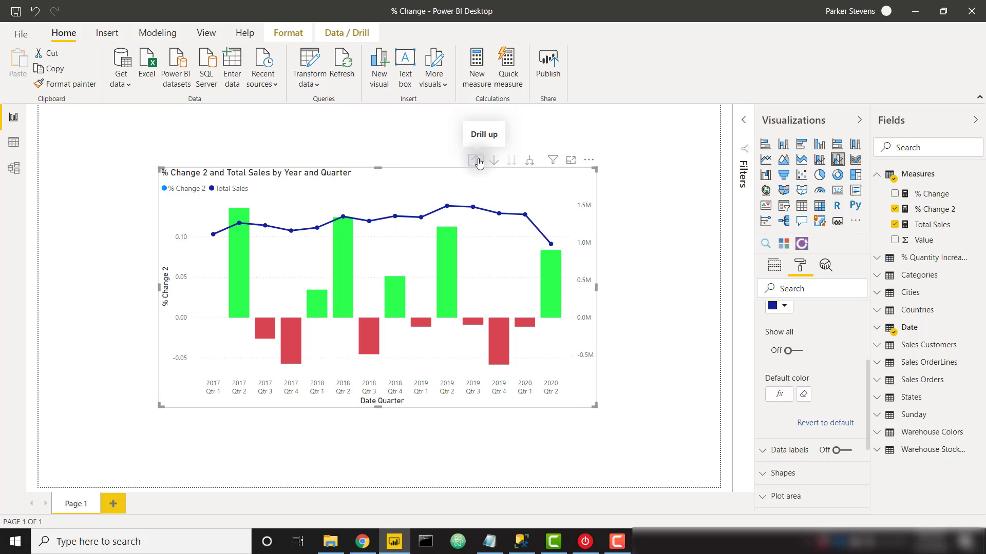
mouse_move(529, 165)
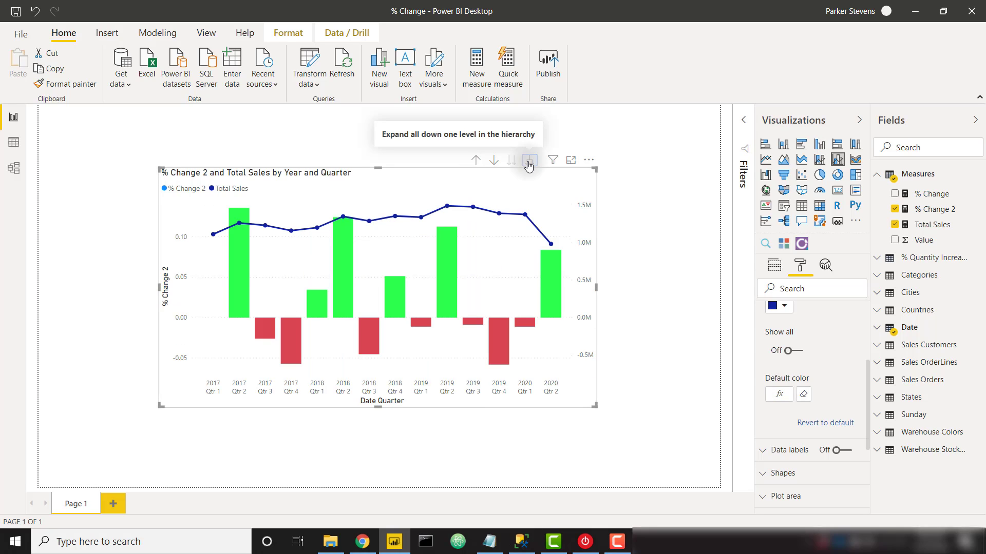